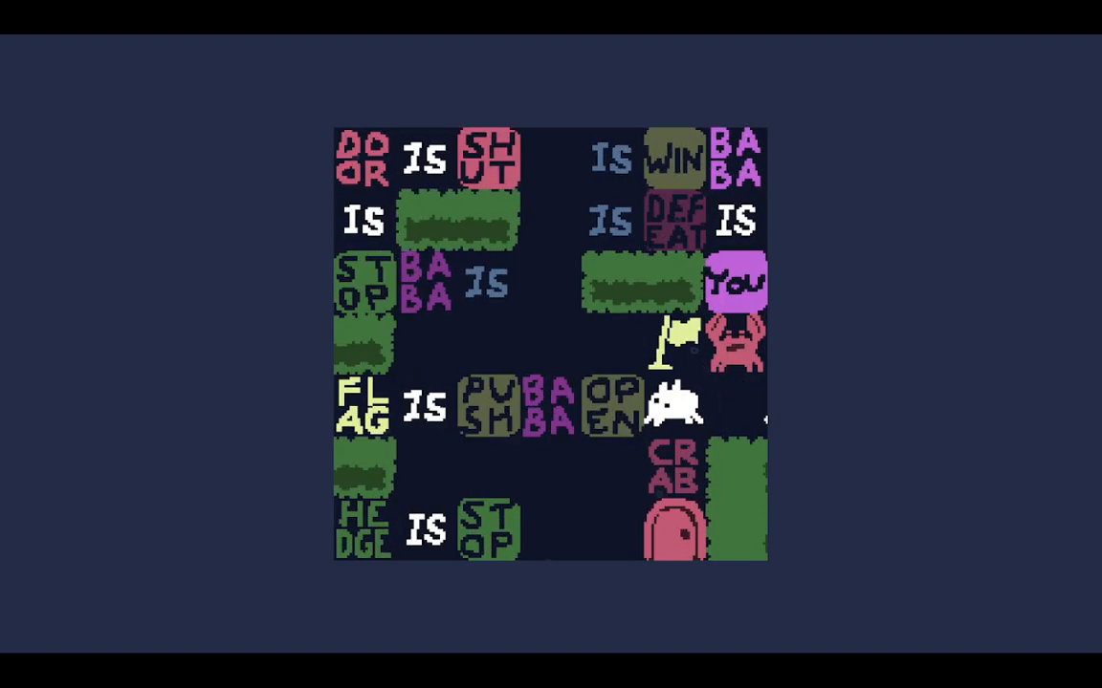
- Walk Baba over and push the flag aside to the left of the FLAG IS words
key("Right")
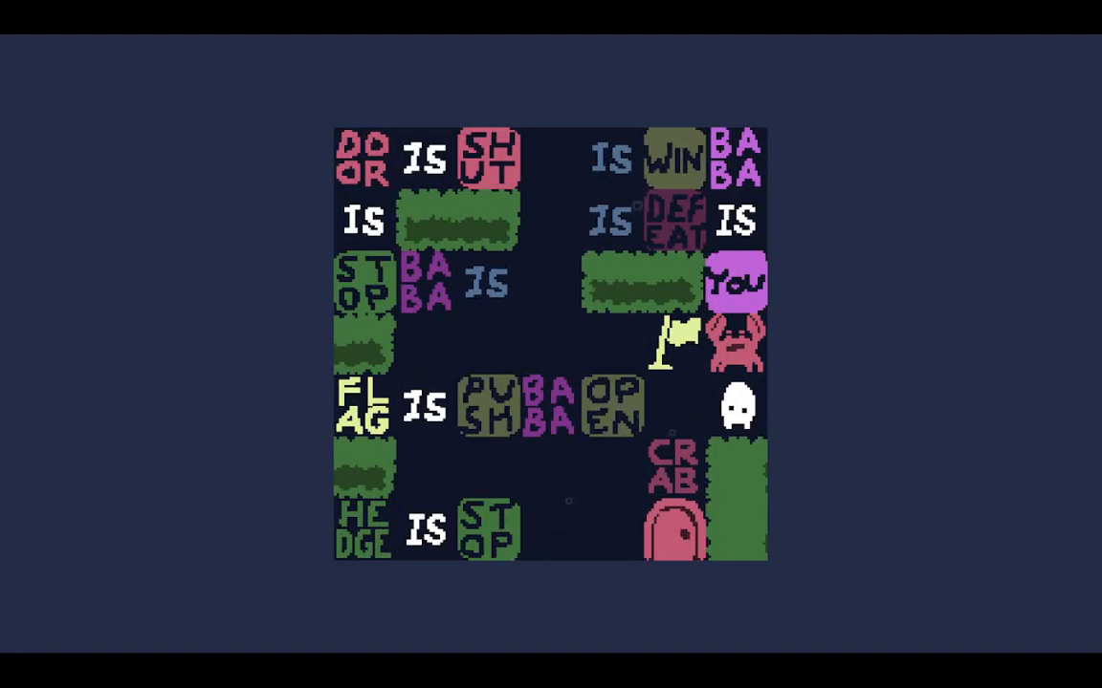
key("Left")
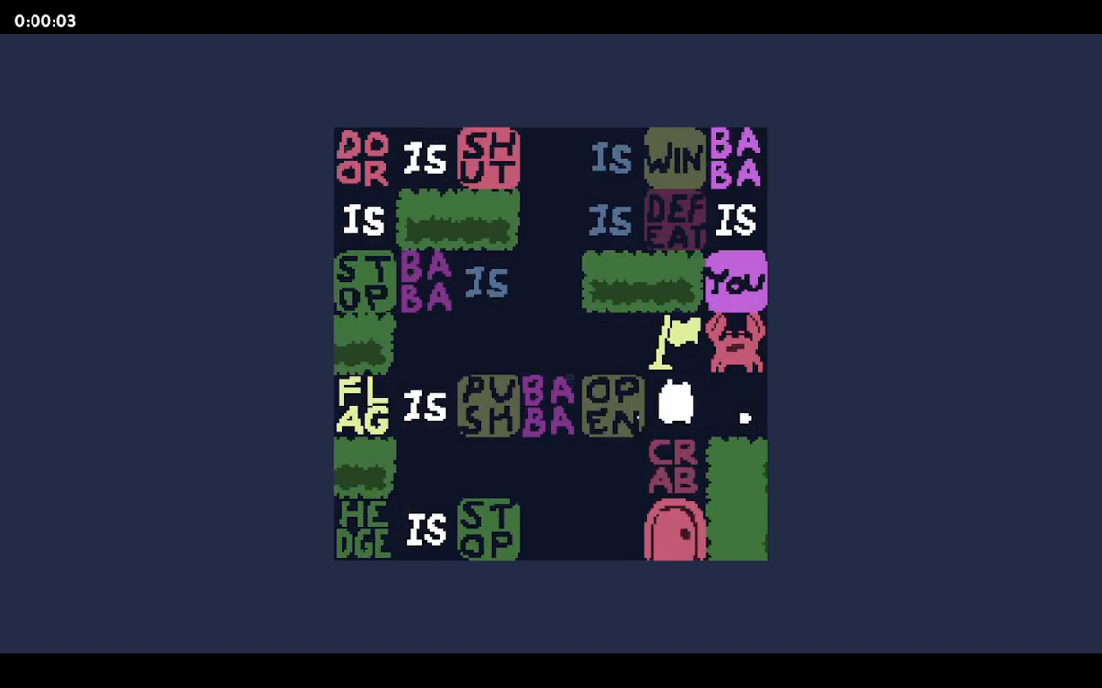
key("right")
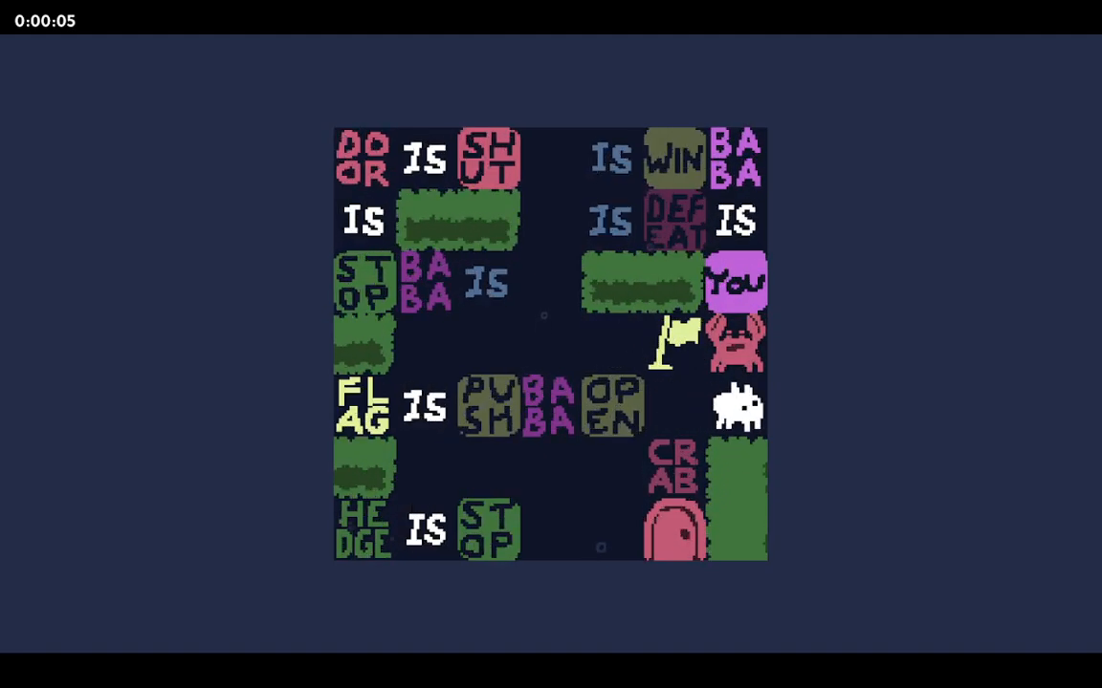
key("Left")
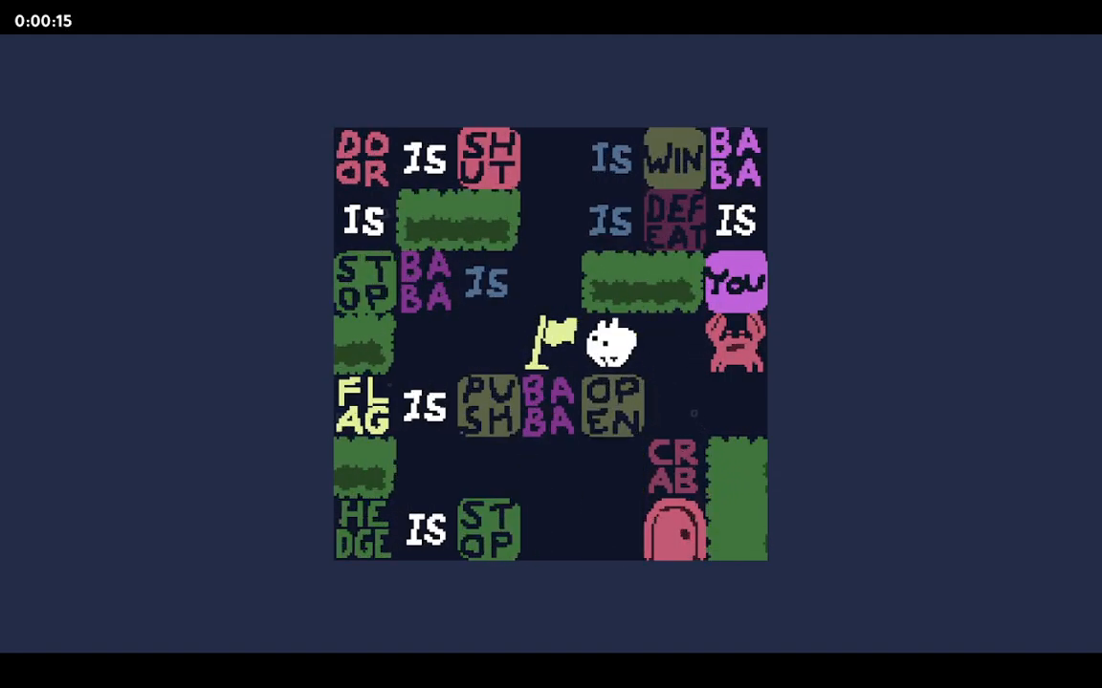
- Slide BABA in after FLAG IS, turning the flag into a second Baba and carrying PUSH out of the row
key("Left")
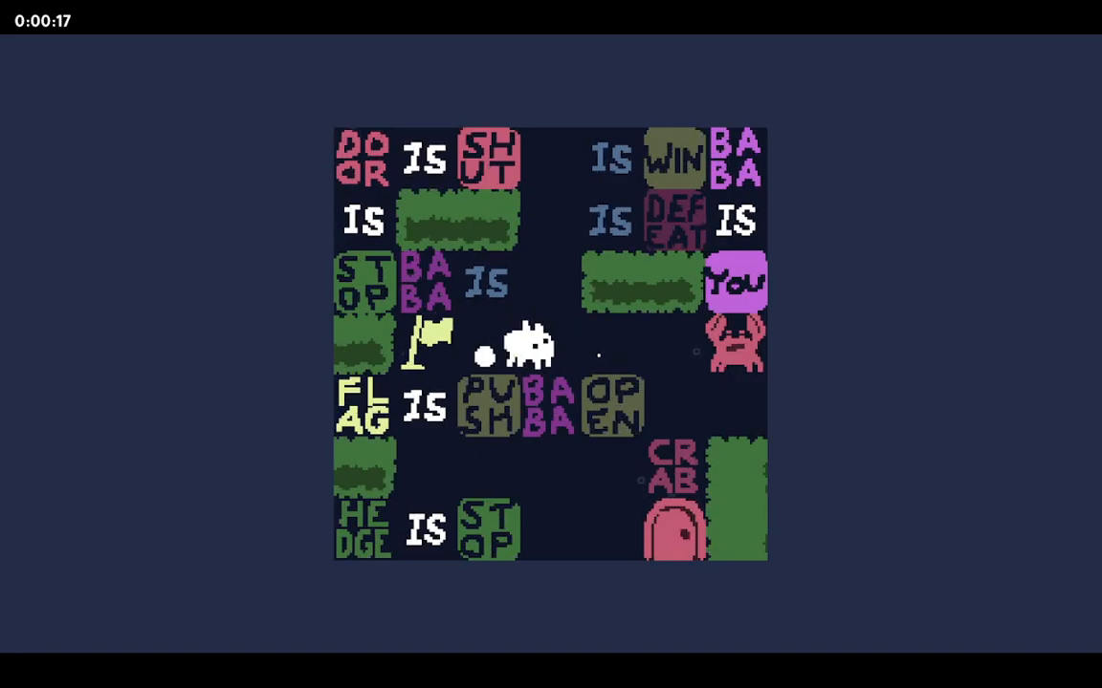
key("Down")
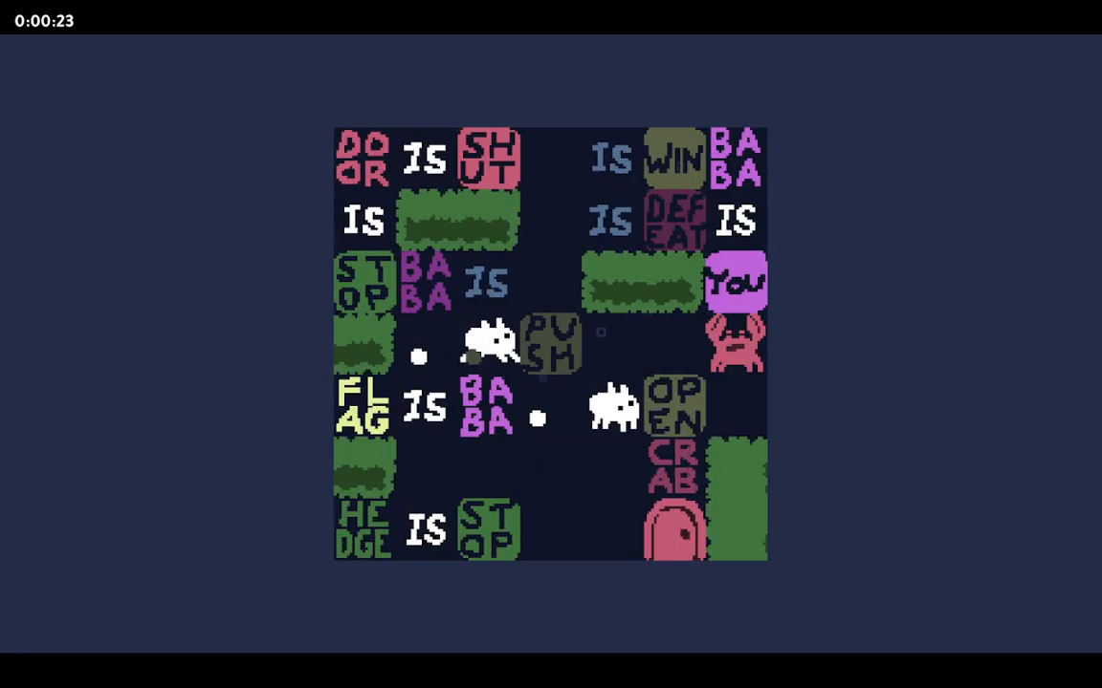
key("Down")
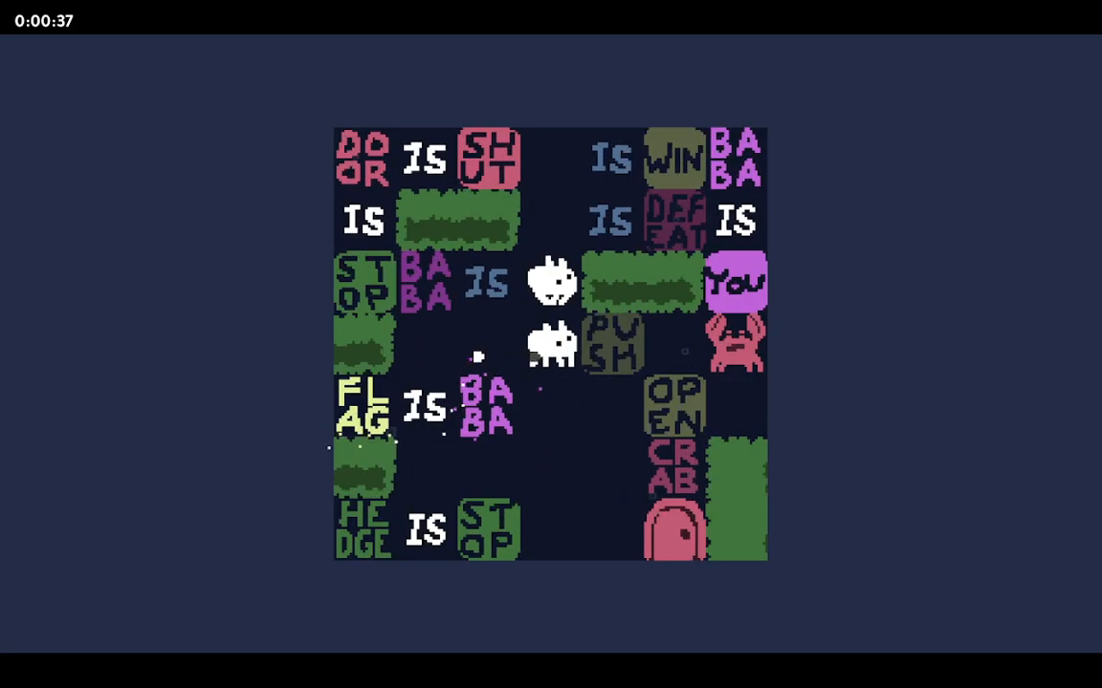
- With both Babas, shove the PUSH word across to the right side next to the crab
key("Left")
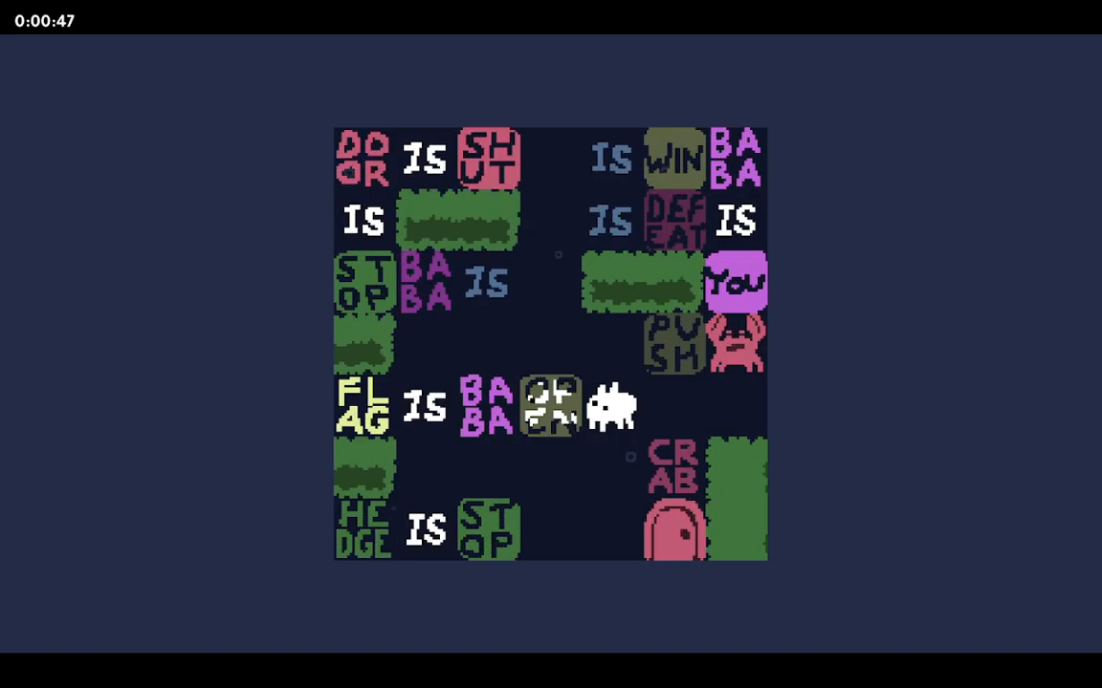
key("Right")
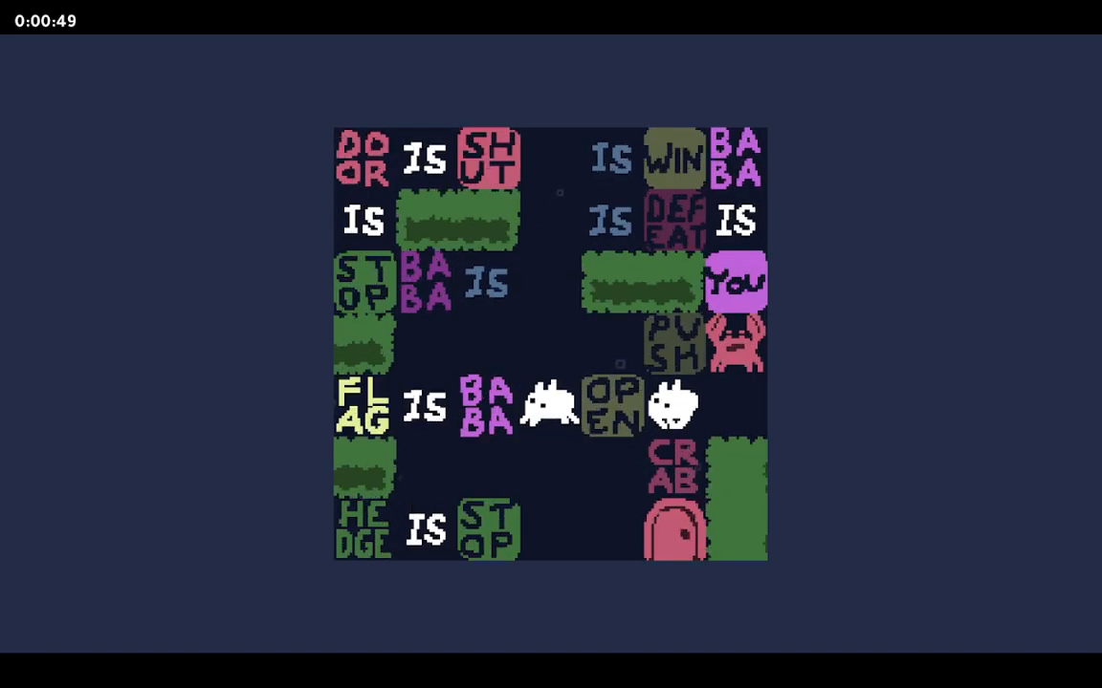
key("Down")
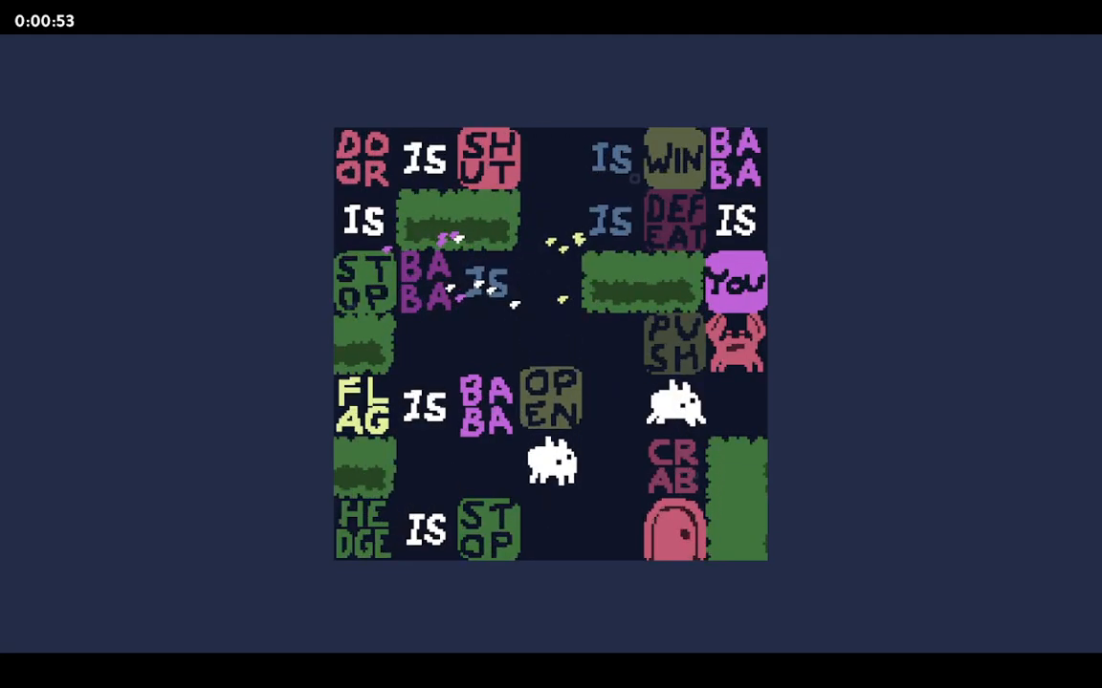
- Push OPEN under the PUSH word and back beside the FLAG IS BABA rule
key("up")
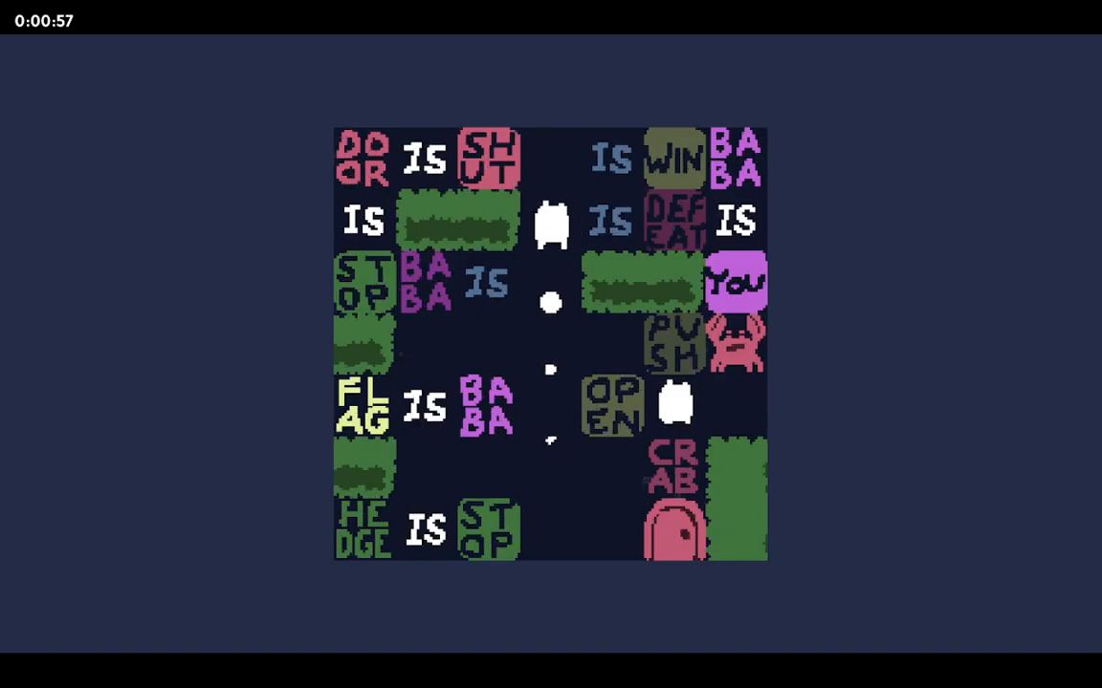
key("right")
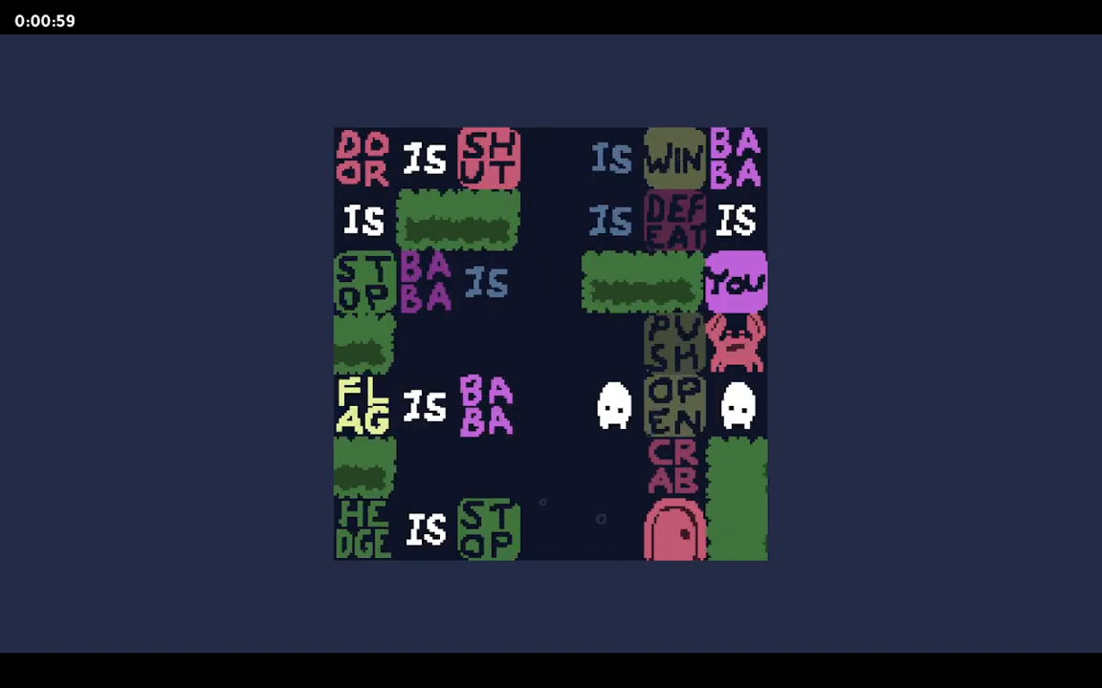
key("Up")
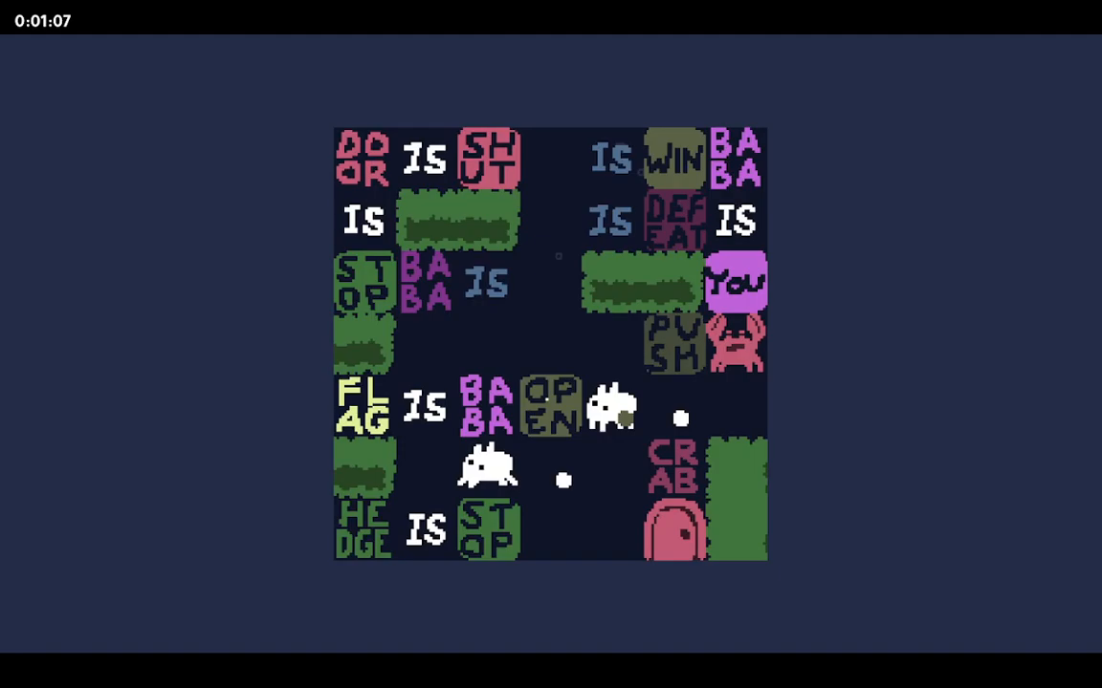
- Push BABA out of the FLAG rule, drop OPEN below IS, and push CRAB up to form BABA IS CRAB
key("up")
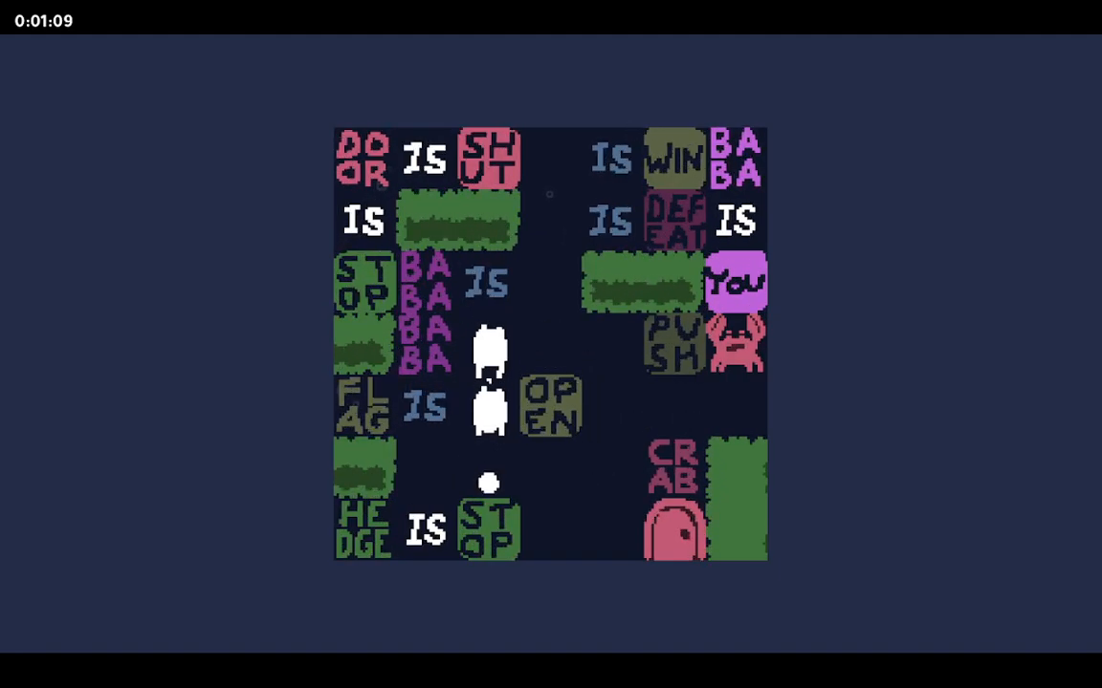
key("Right")
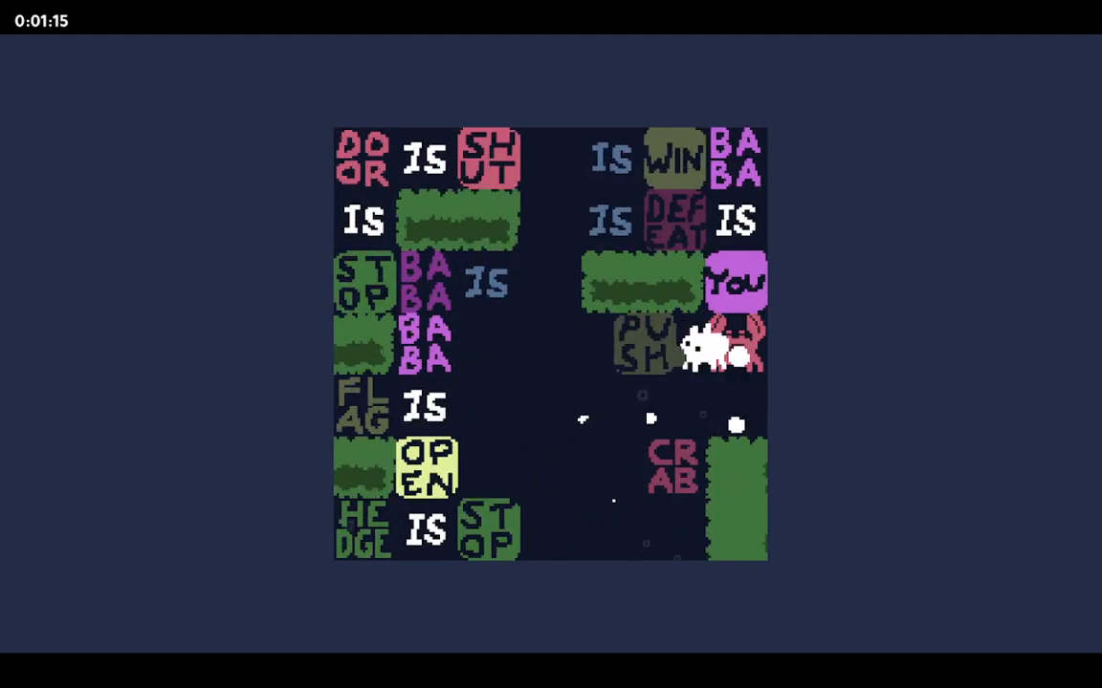
key("Left")
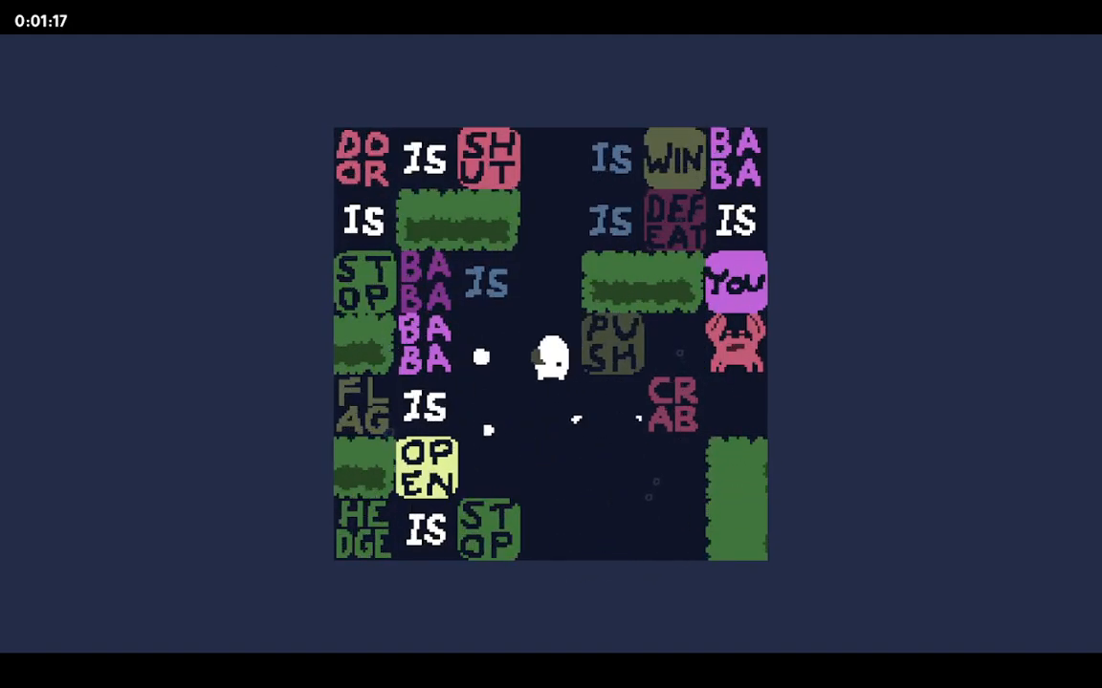
key("Down")
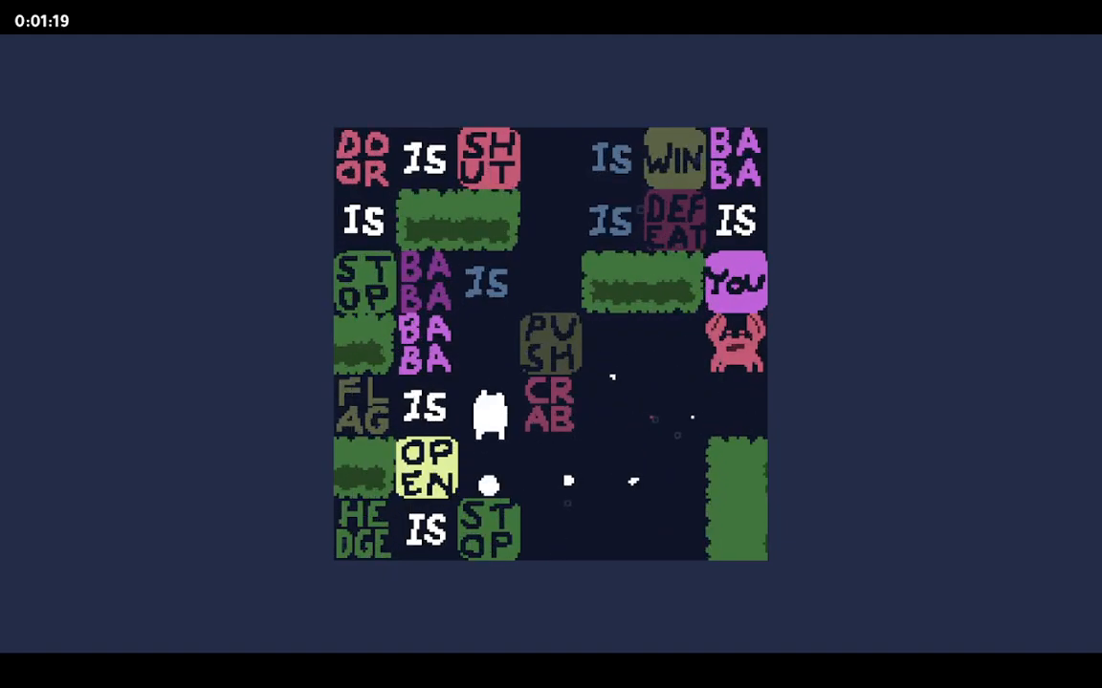
key("Down")
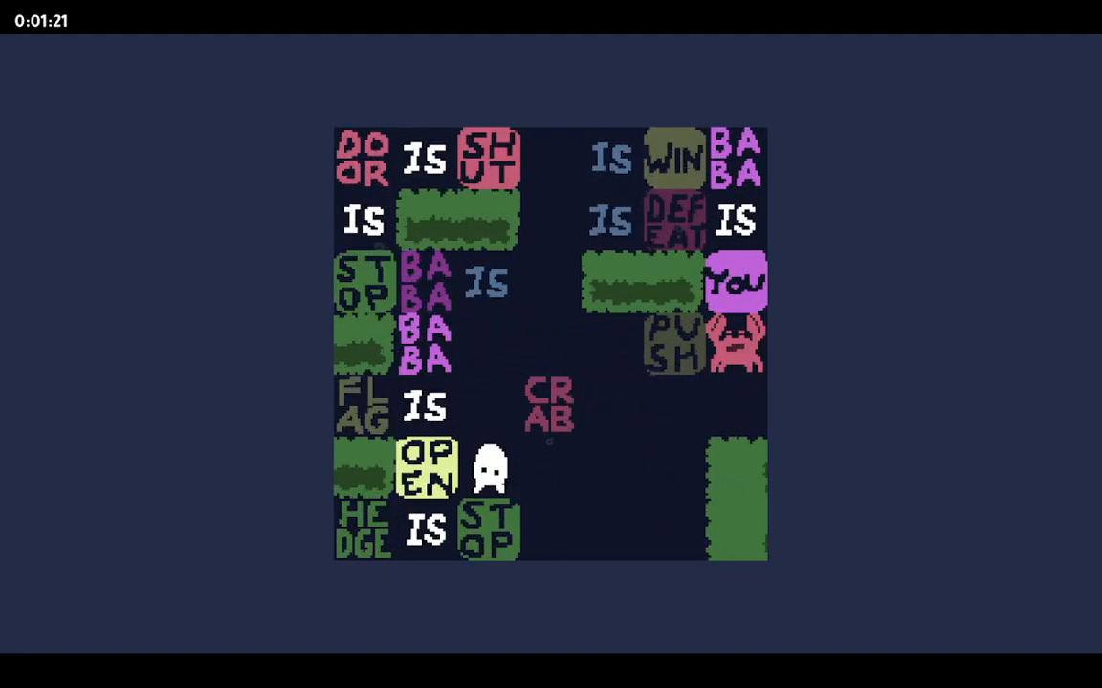
key("up")
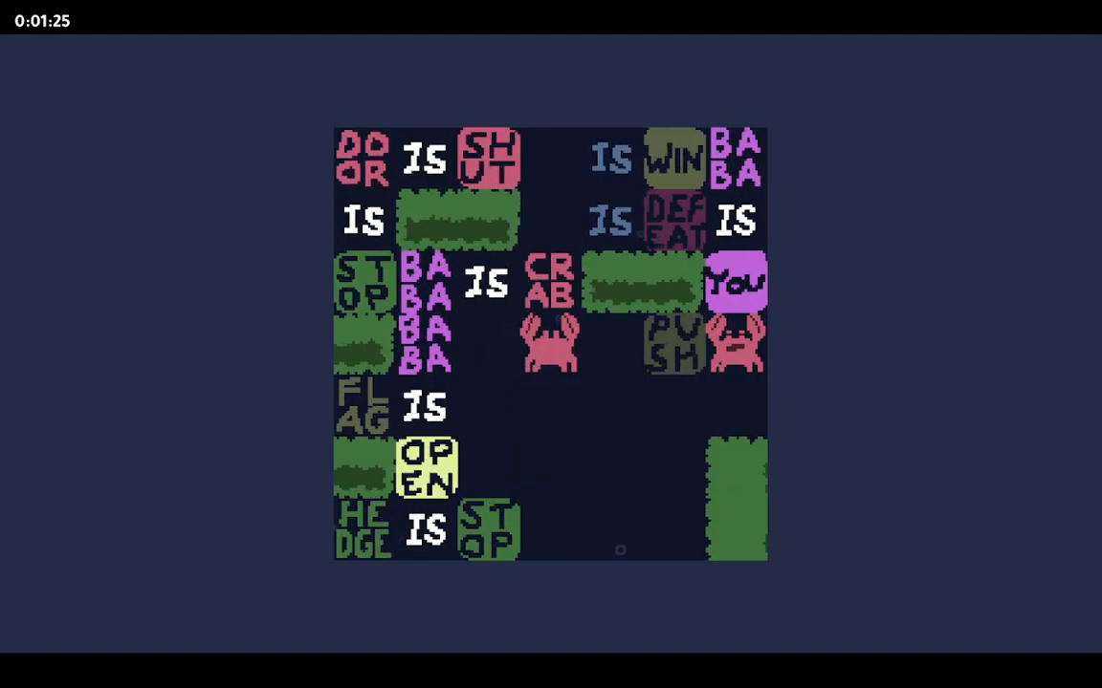
- Undo the crab transformation, push CRAB up beside FLAG IS, then restart the level
key("Down")
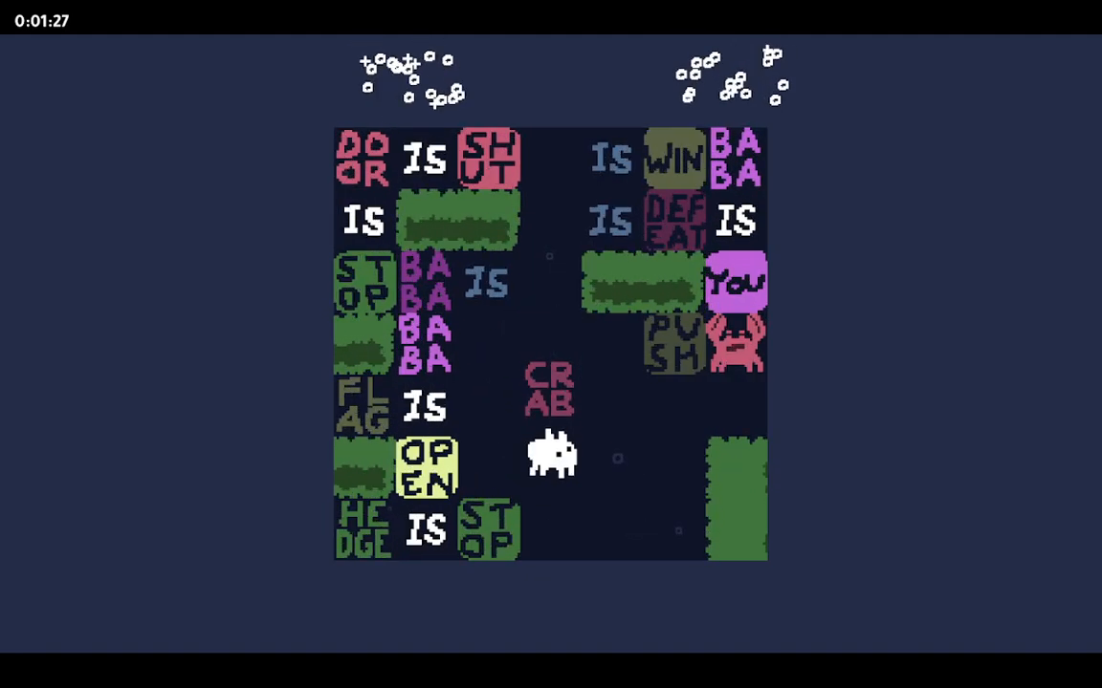
key("Up")
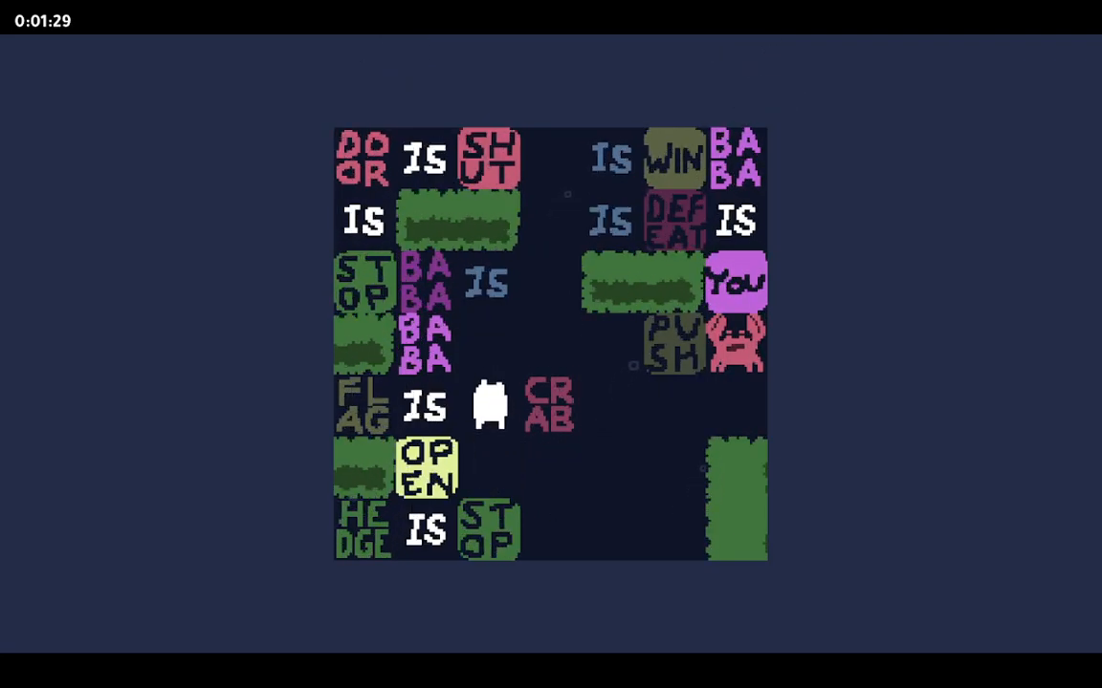
key("Right")
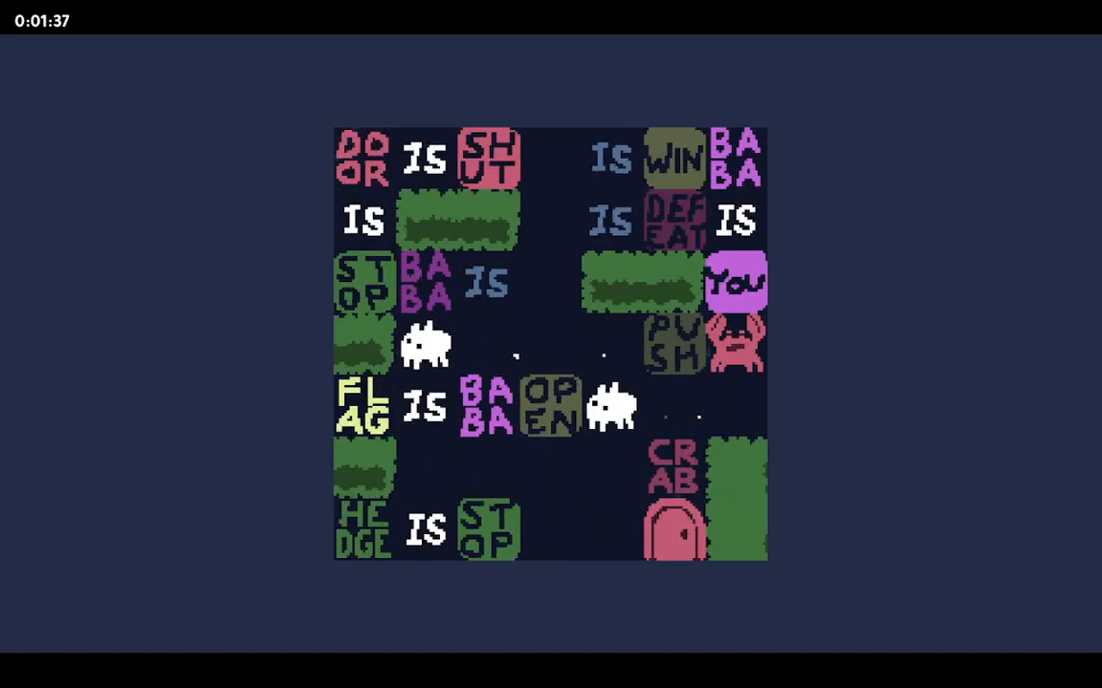
- Restore the earlier layout and re-form FLAG IS BABA, lifting the PUSH word up
key("Down")
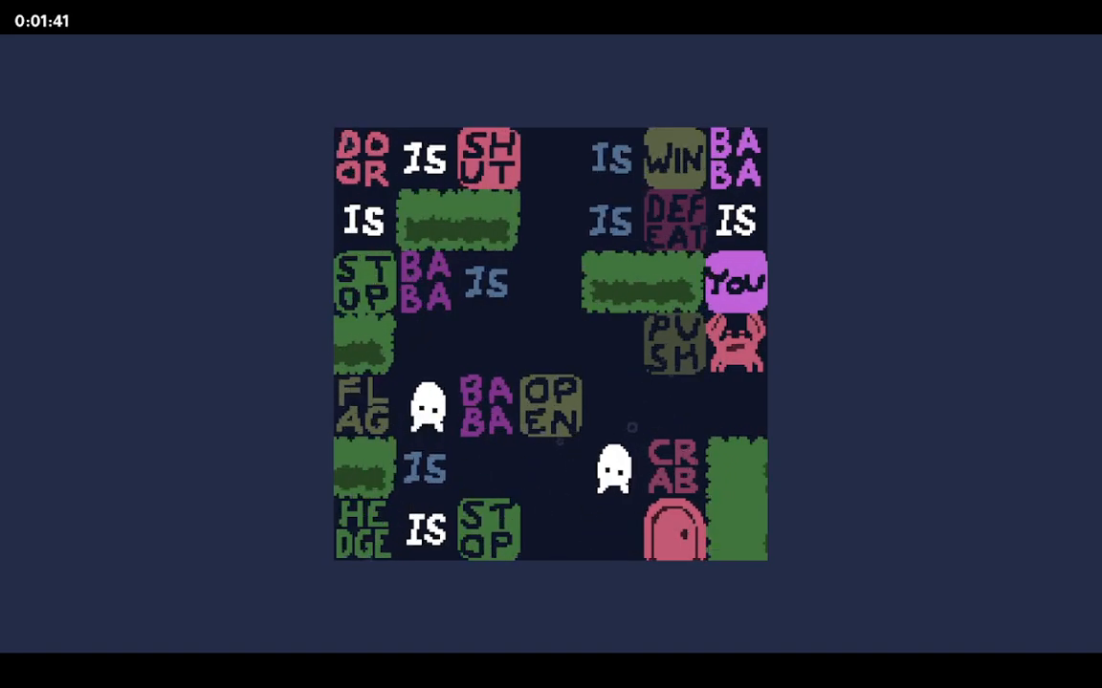
key("Up")
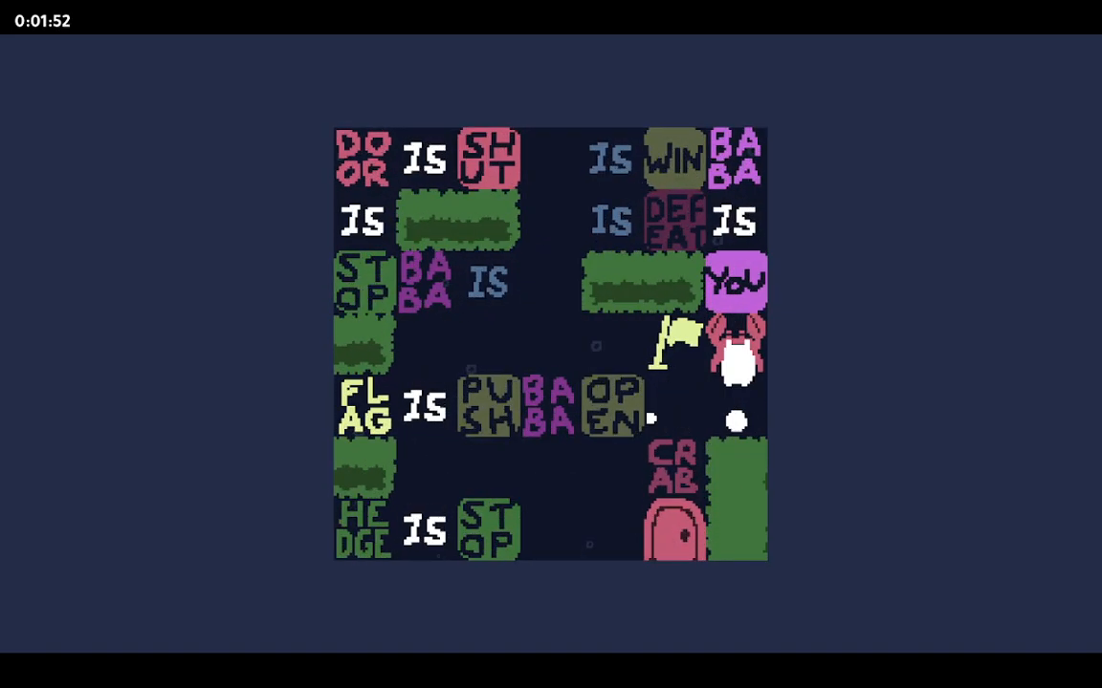
key("Left")
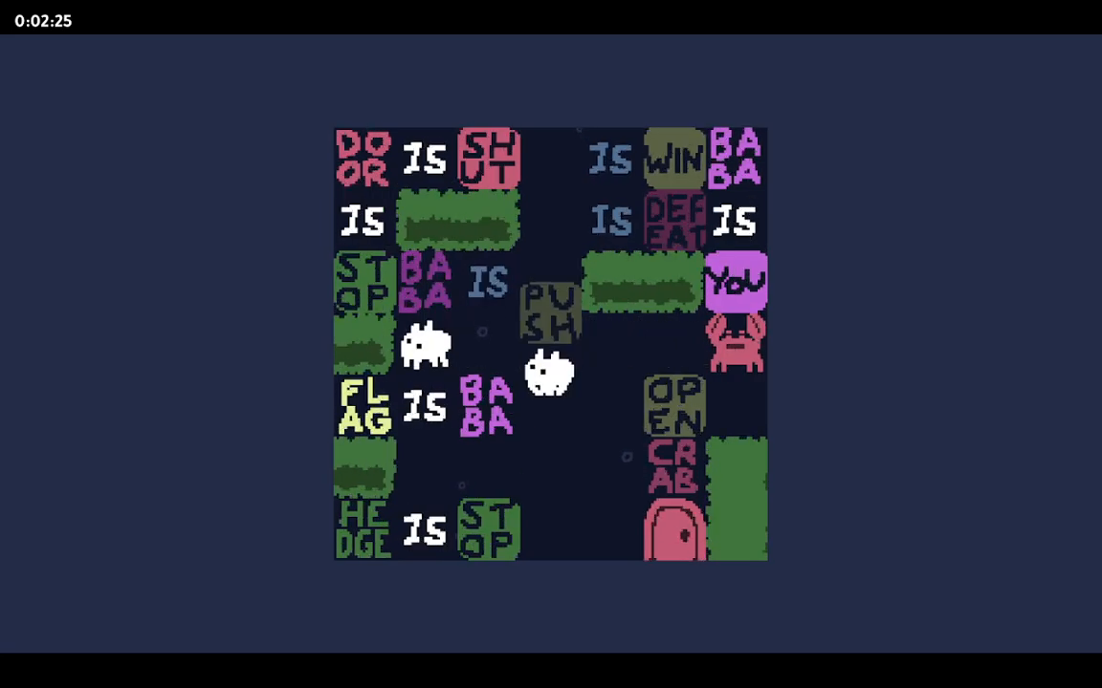
- With both Babas, work the PUSH word over to the column left of the crab
key("up")
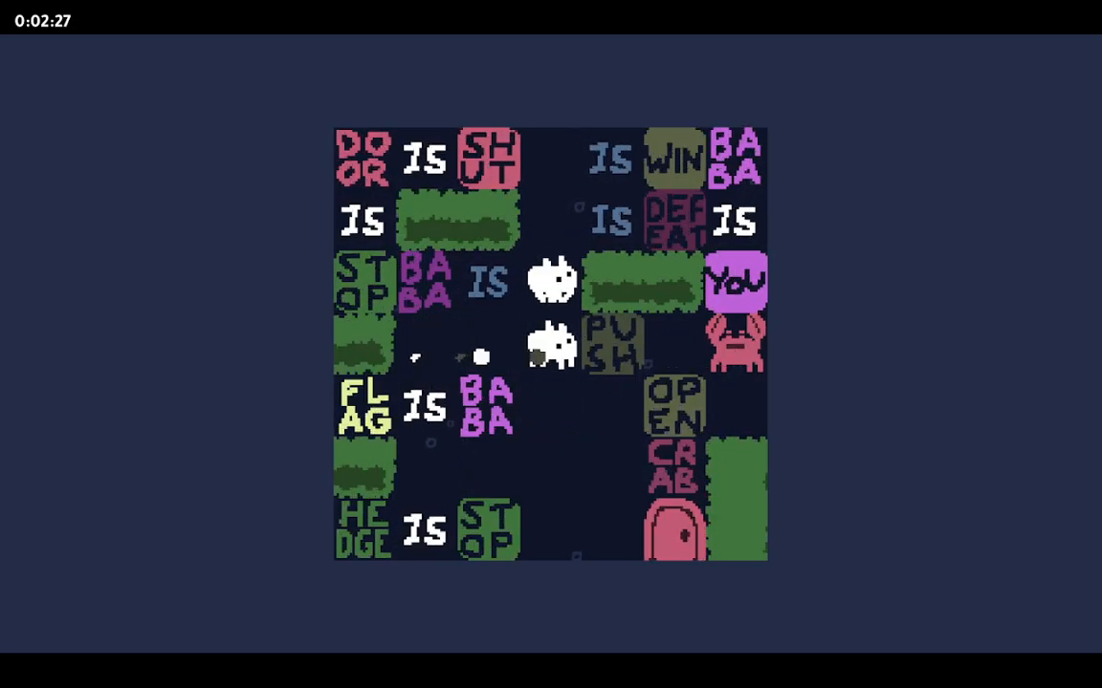
key("Left")
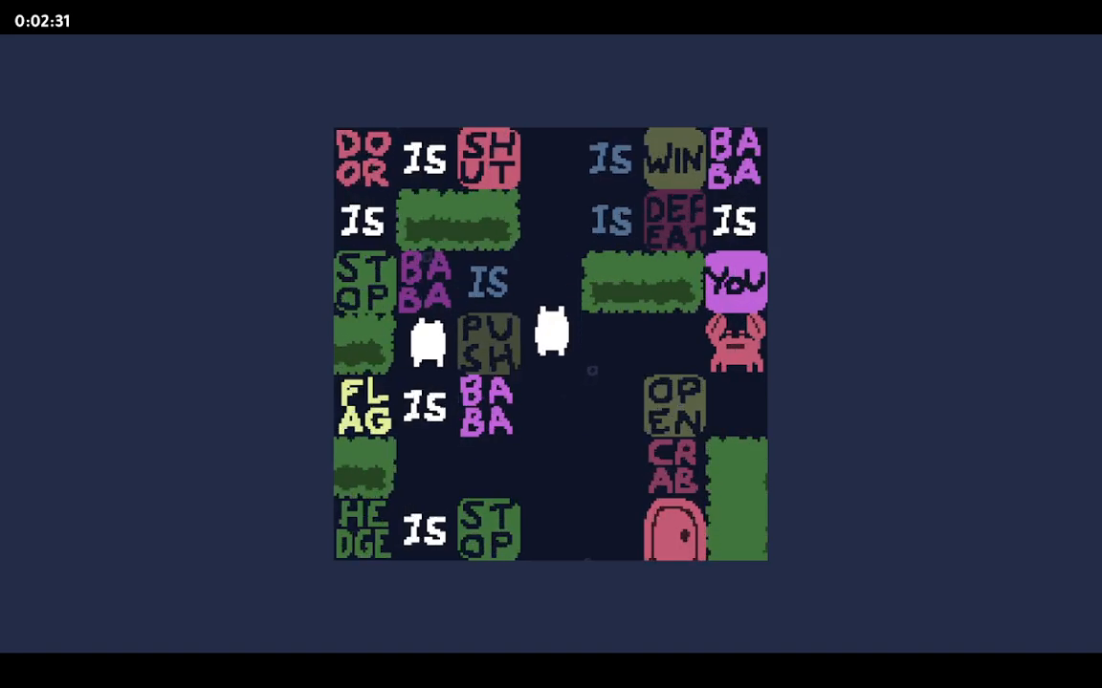
key("Right")
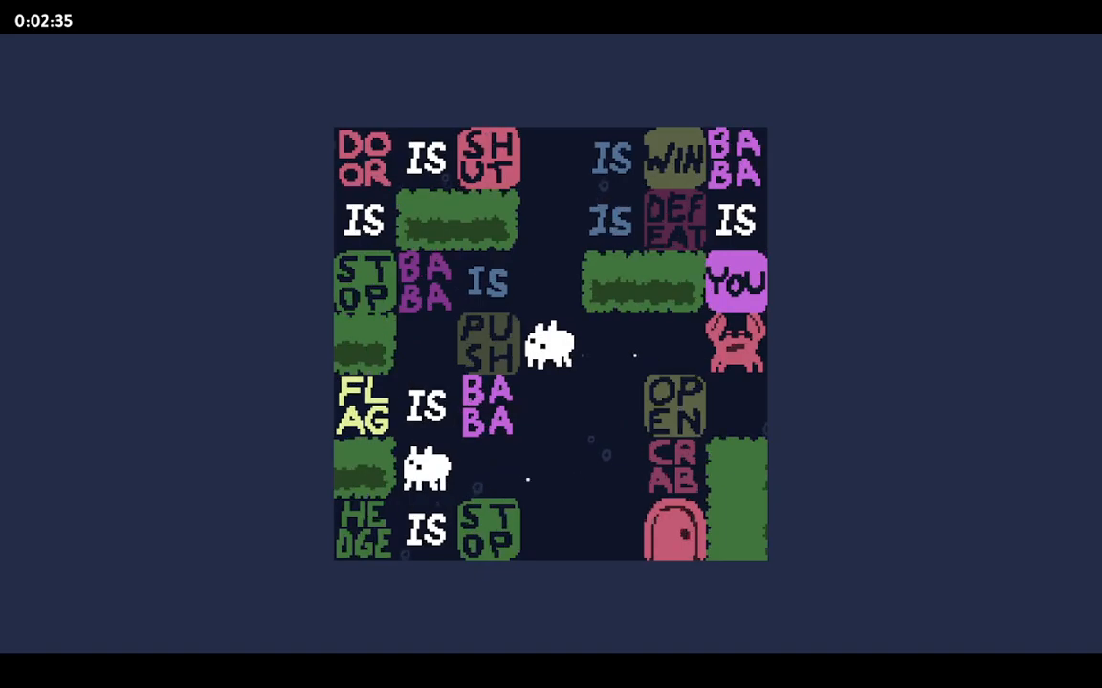
key("Right")
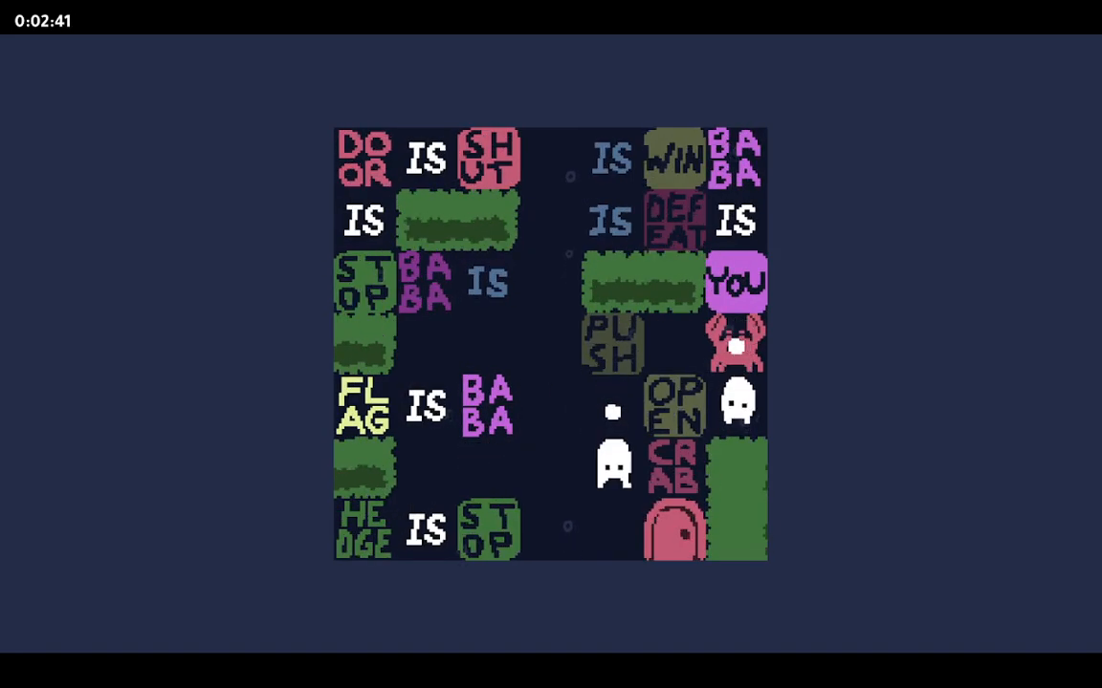
- Shove OPEN left past FLAG IS BABA and up so it sits directly under PUSH
key("Left")
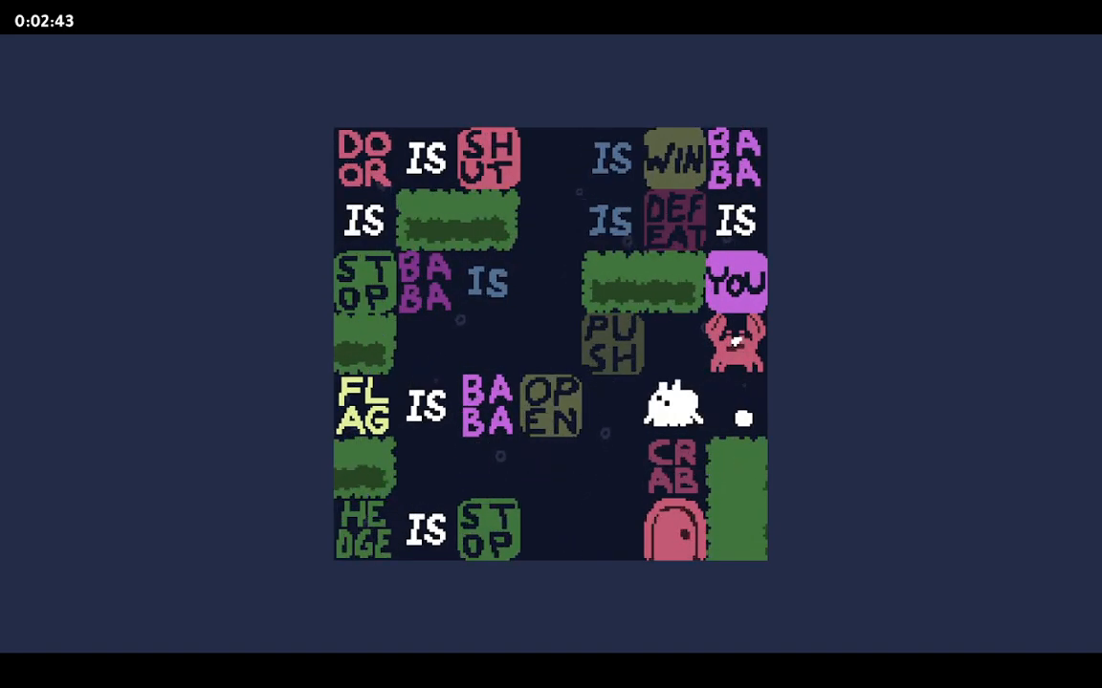
key("Down")
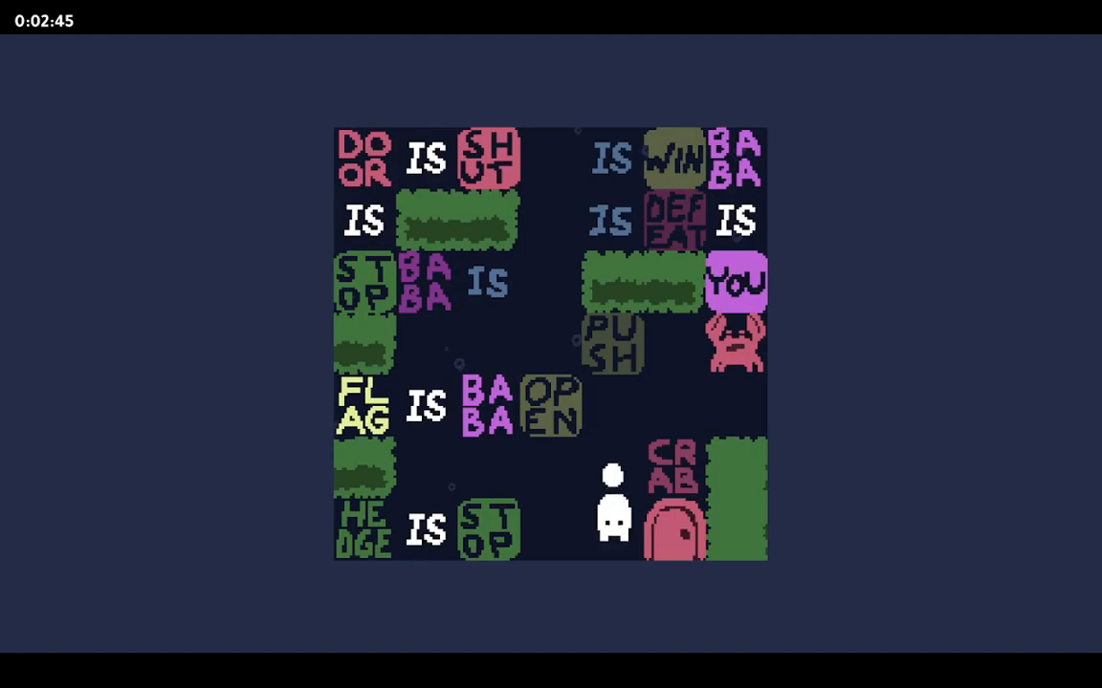
key("Up")
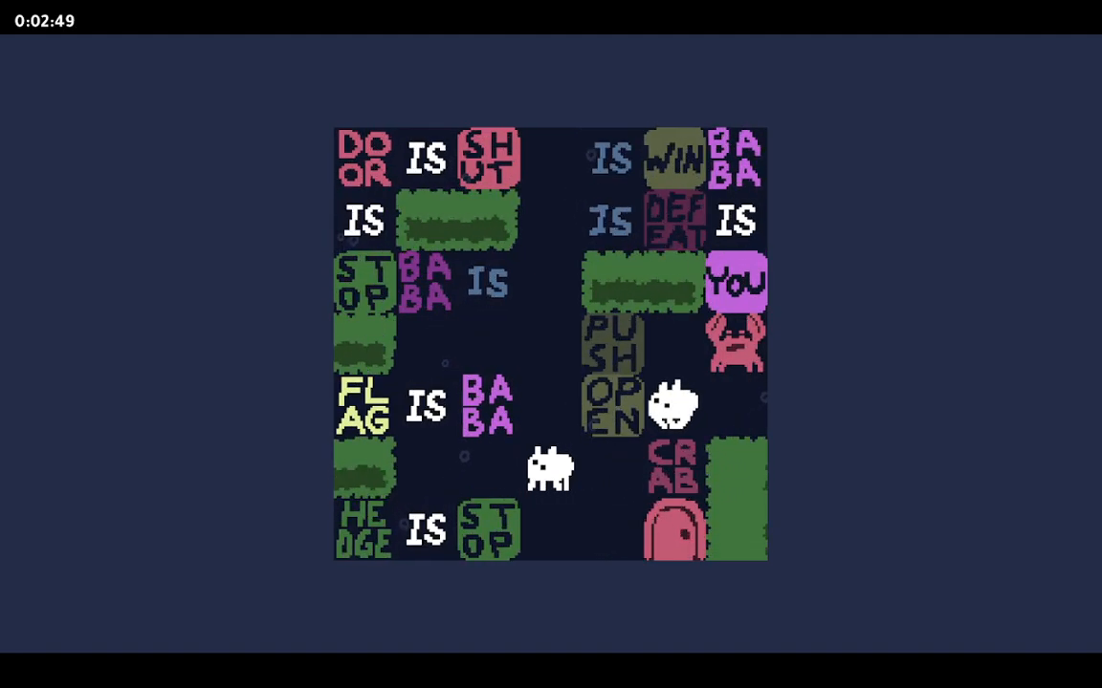
key("Up")
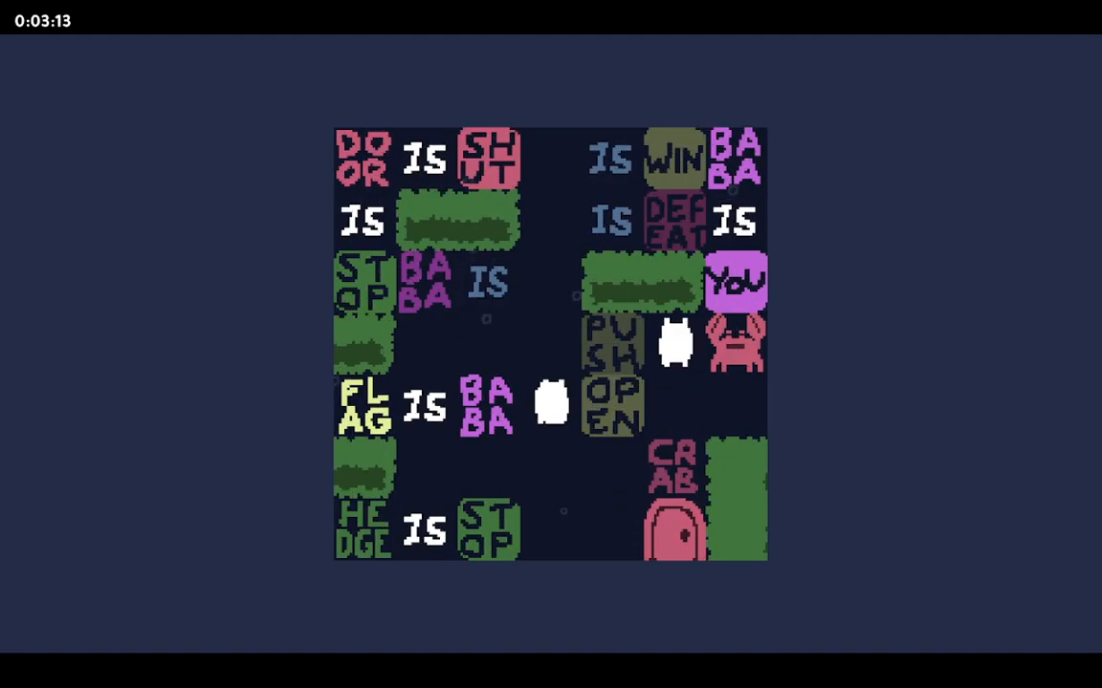
key("Down")
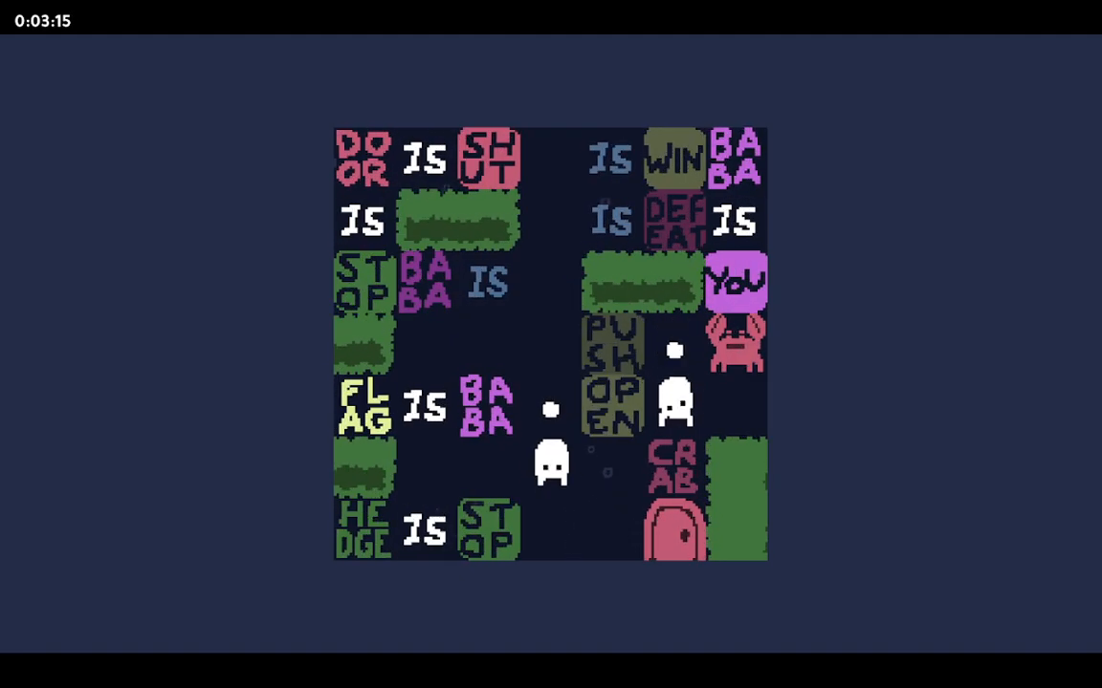
key("Up")
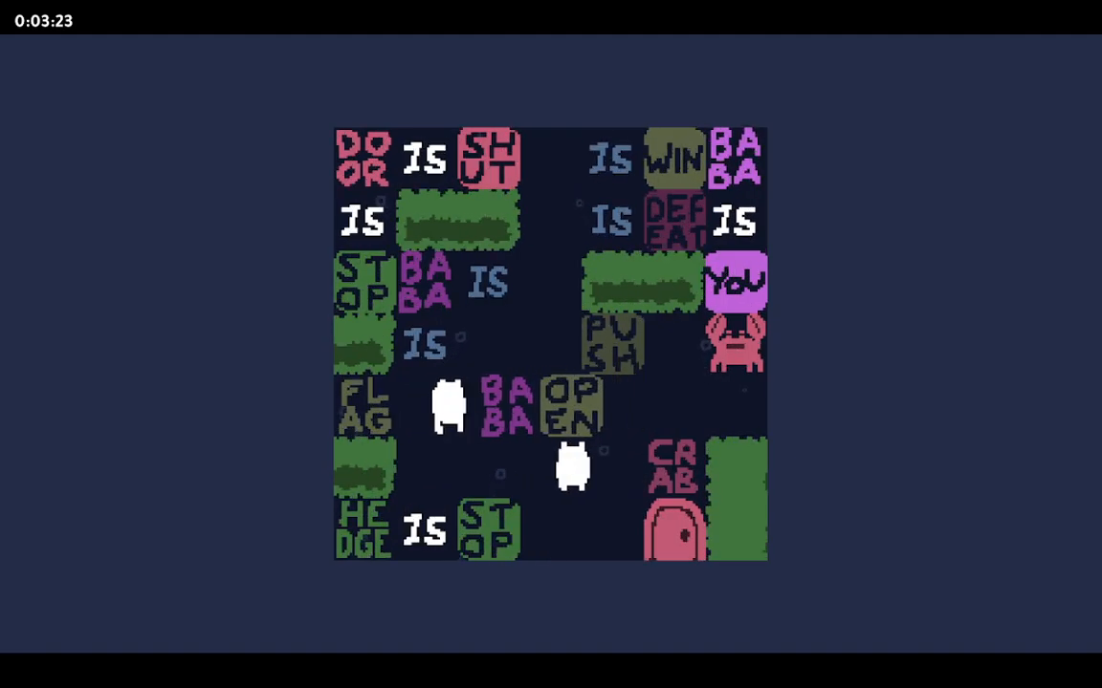
key("up")
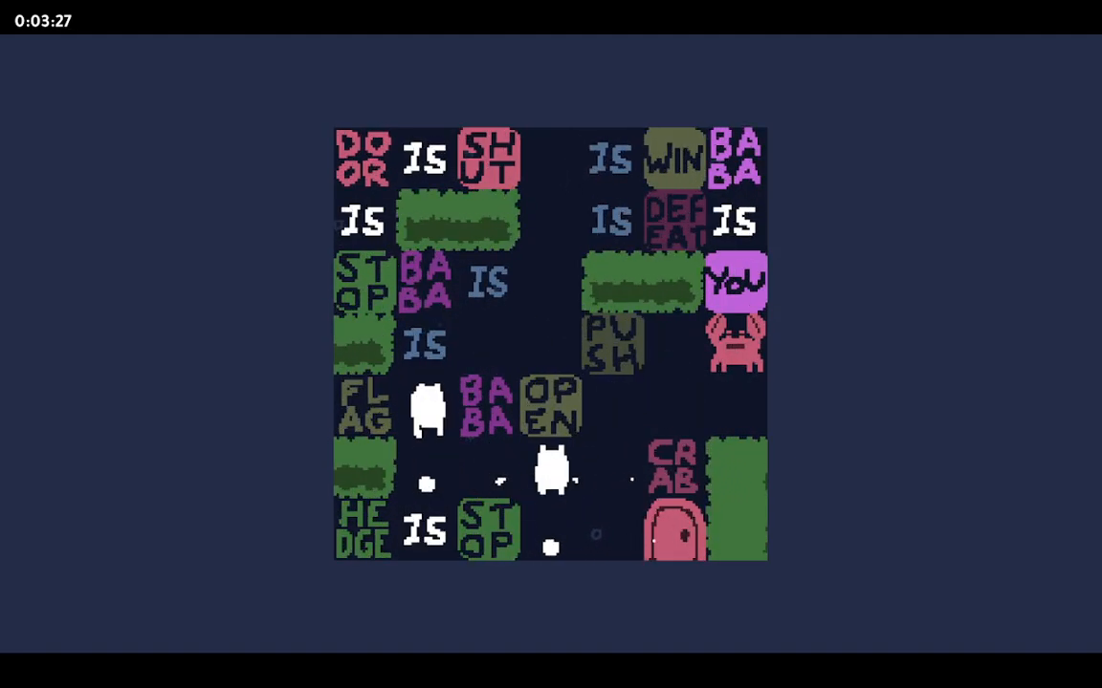
key("Left")
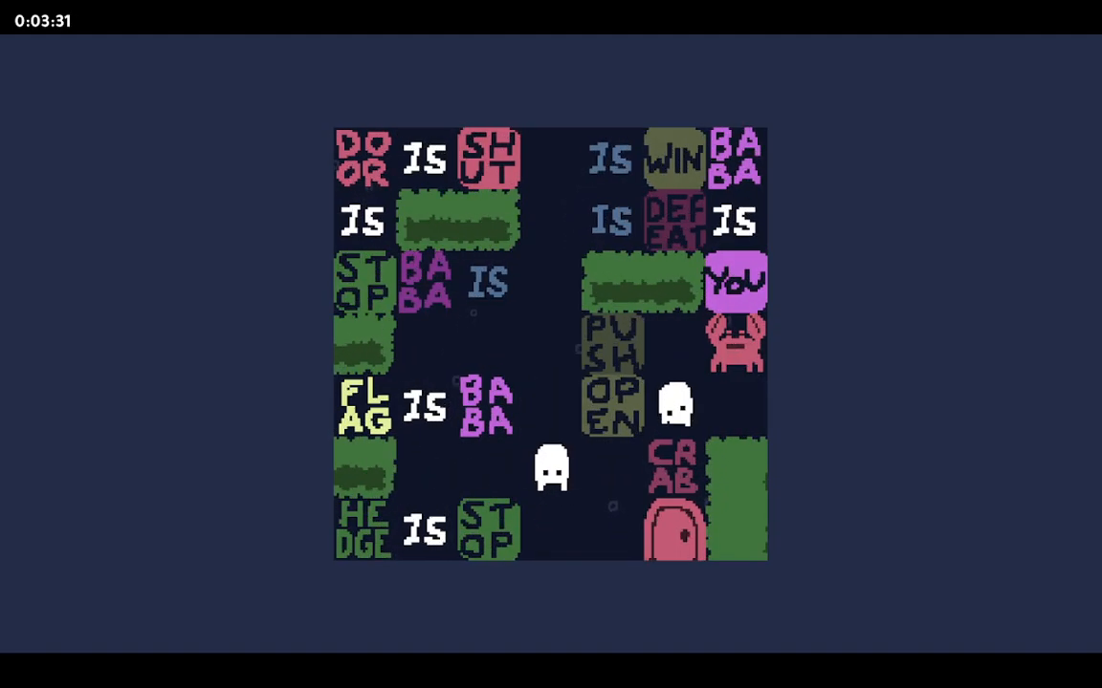
key("up")
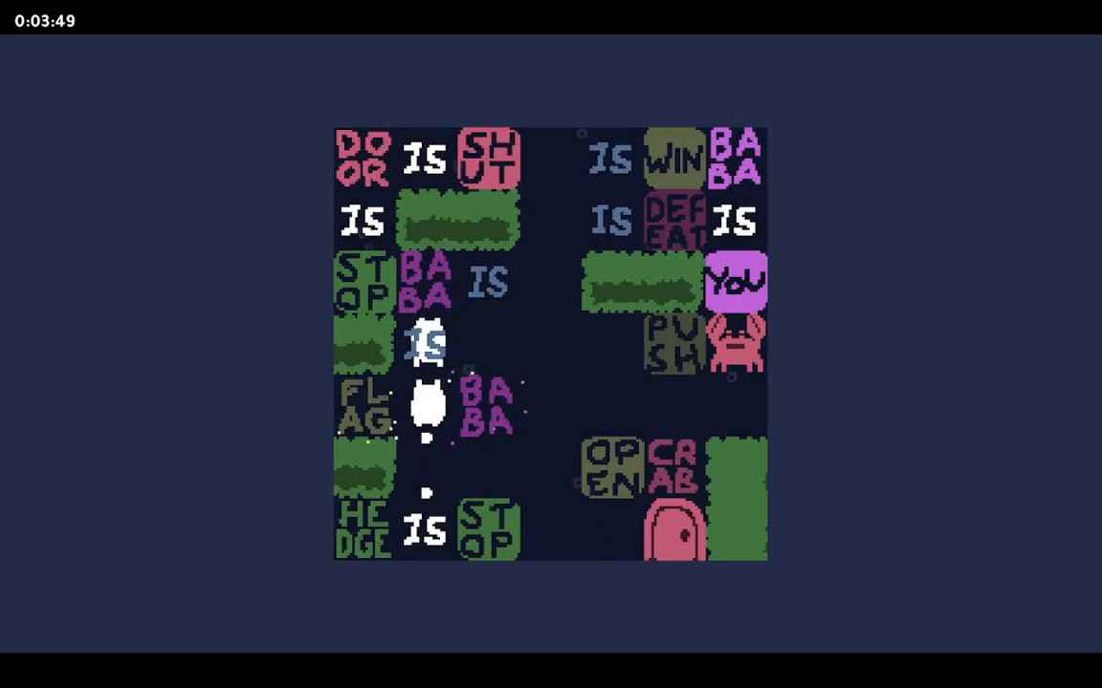
- Break FLAG IS BABA, set IS beside PUSH on the left, and stack OPEN directly above CRAB by the door
key("Up")
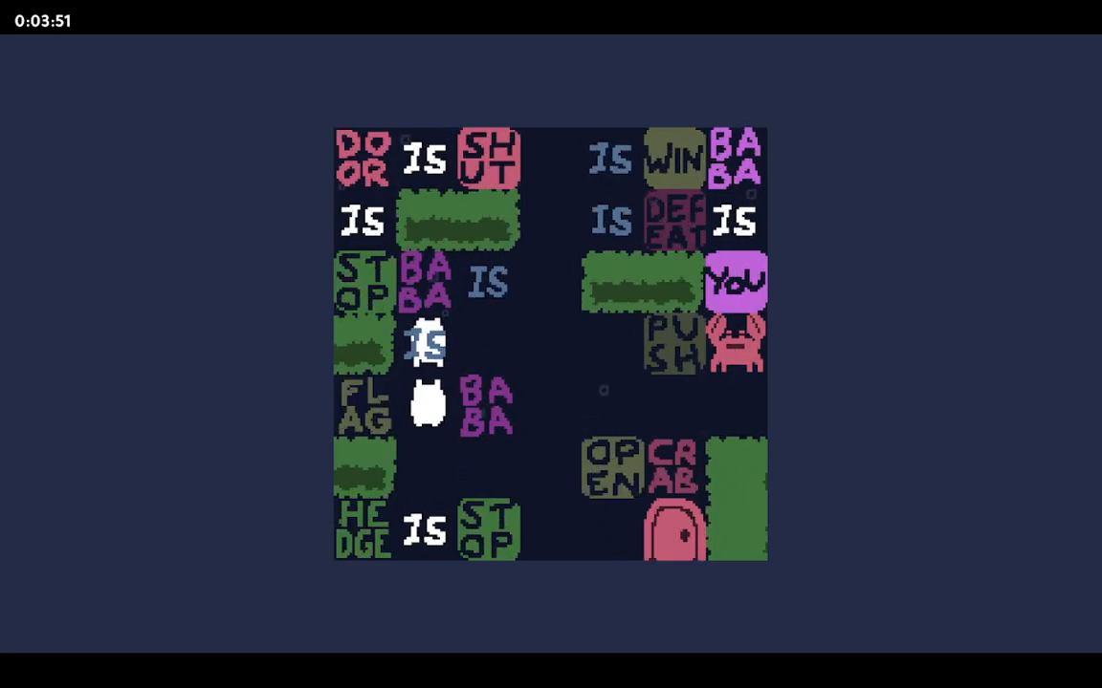
key("Down")
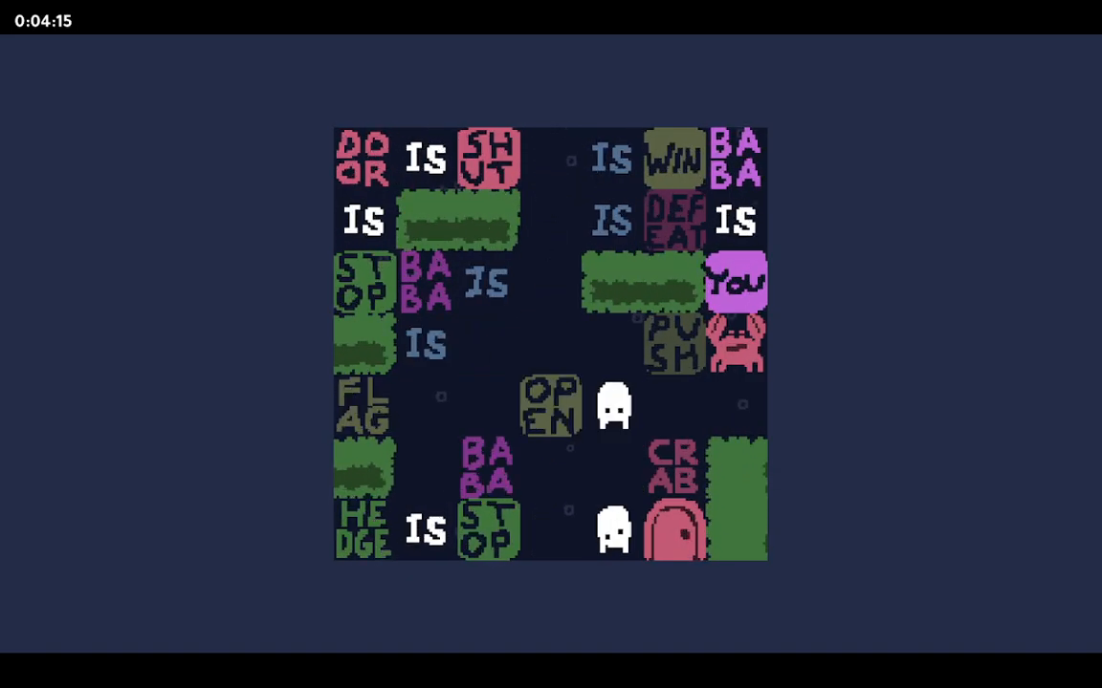
key("Left")
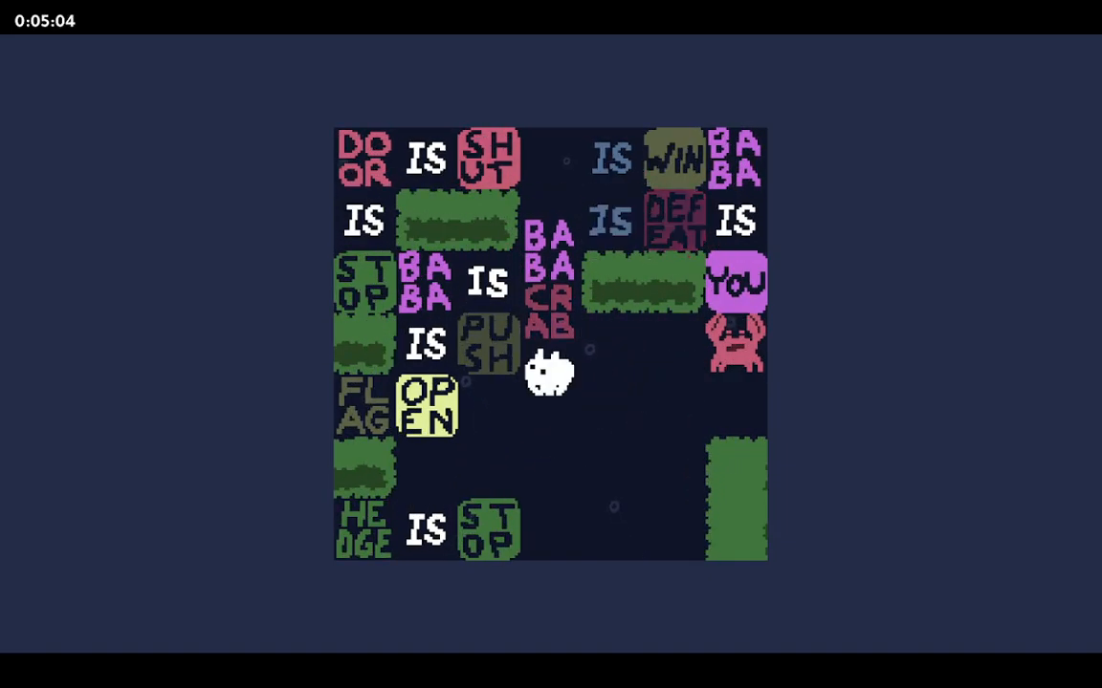
key("Right")
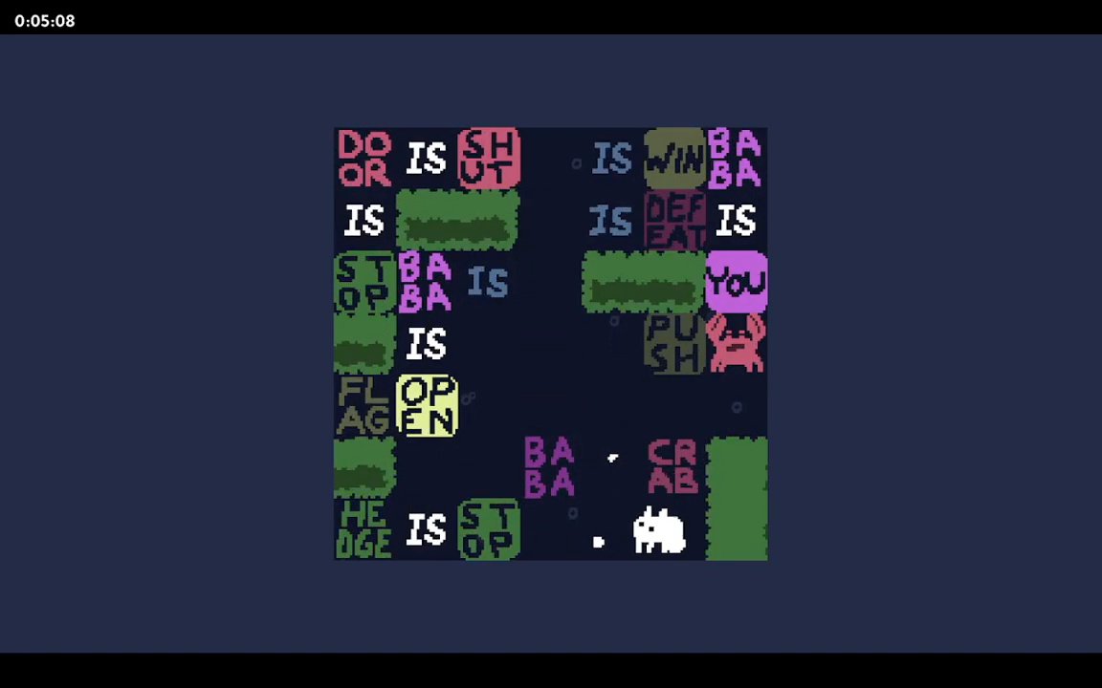
key("Up")
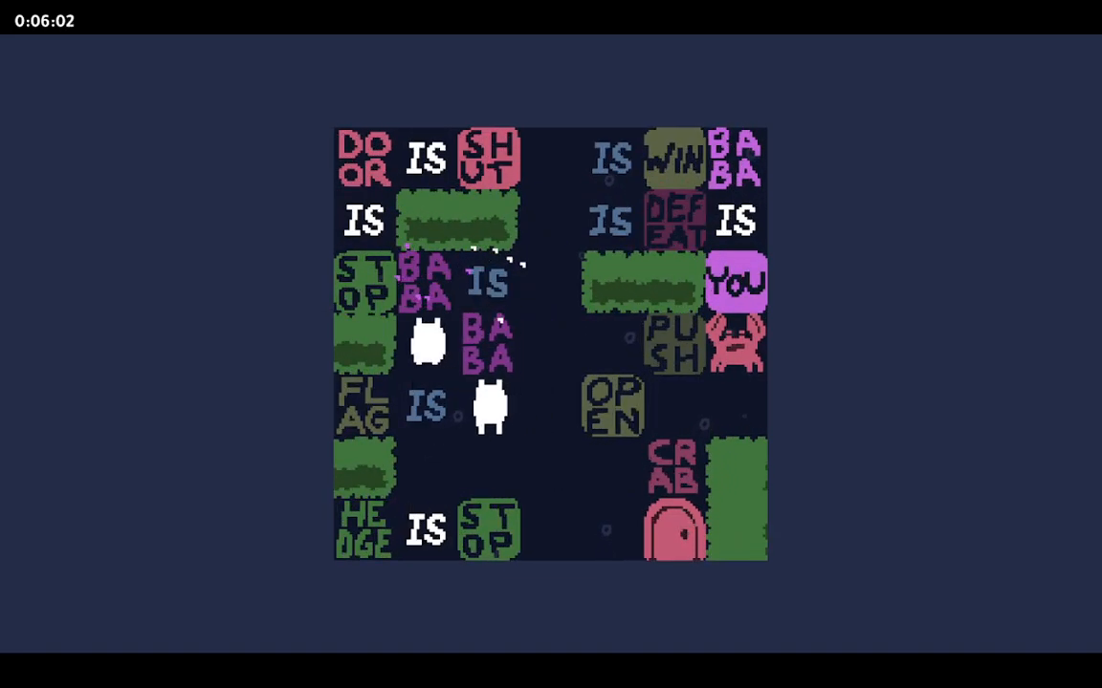
key("Right")
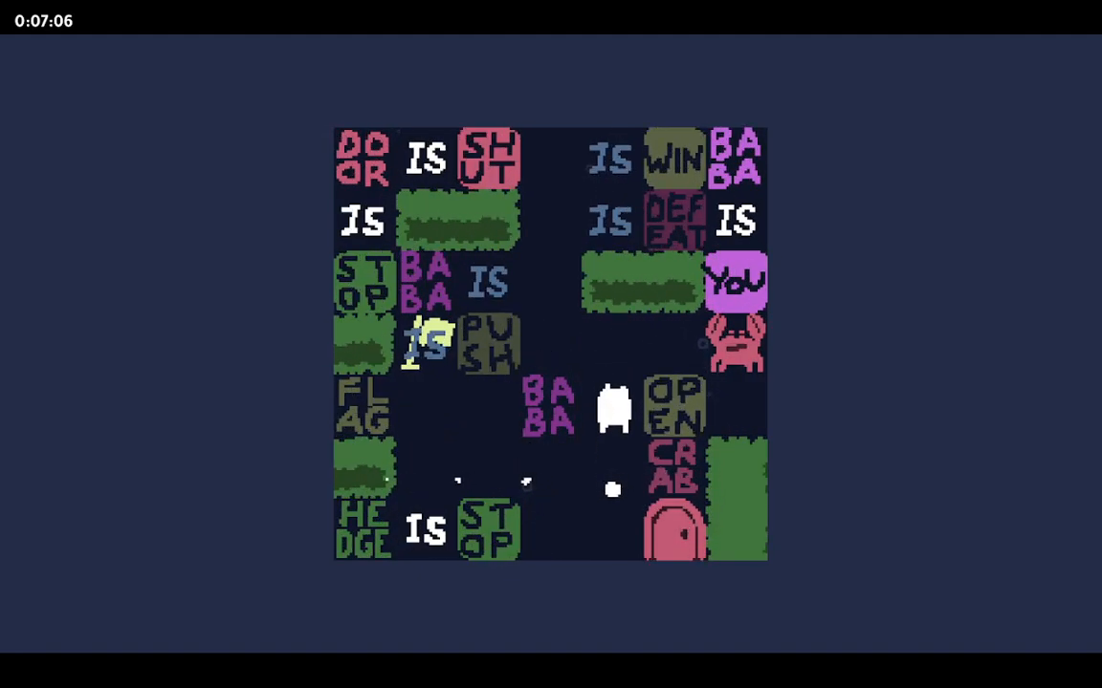
- Break and rebuild FLAG IS BABA, sliding the BABA word into place beside PUSH
key("Left")
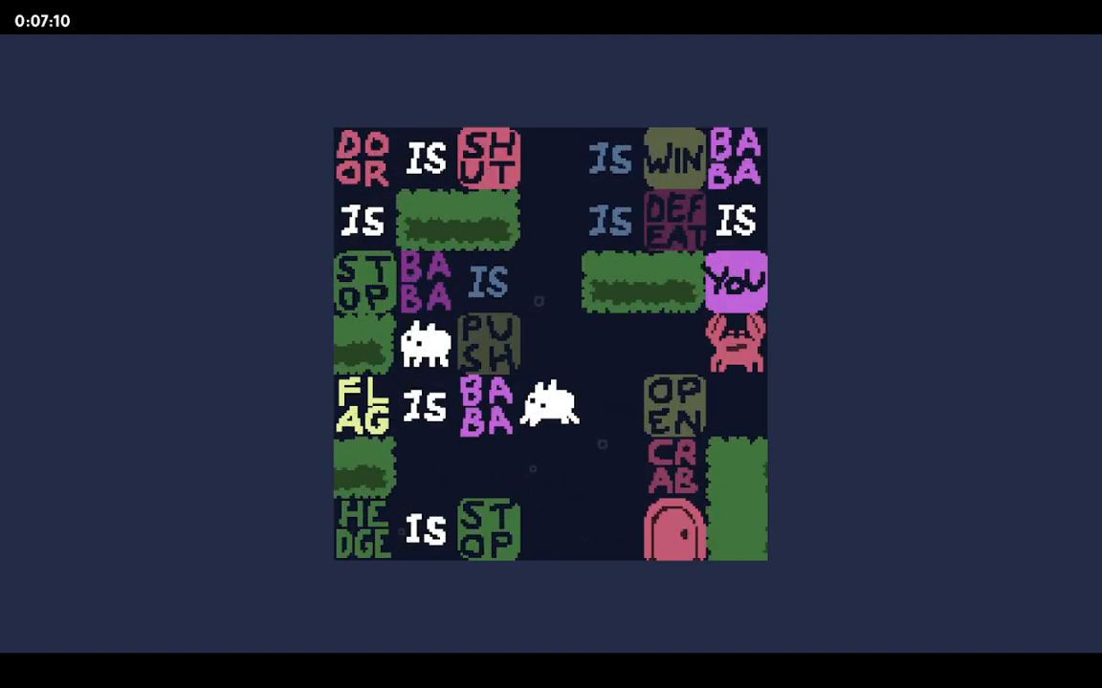
key("Down")
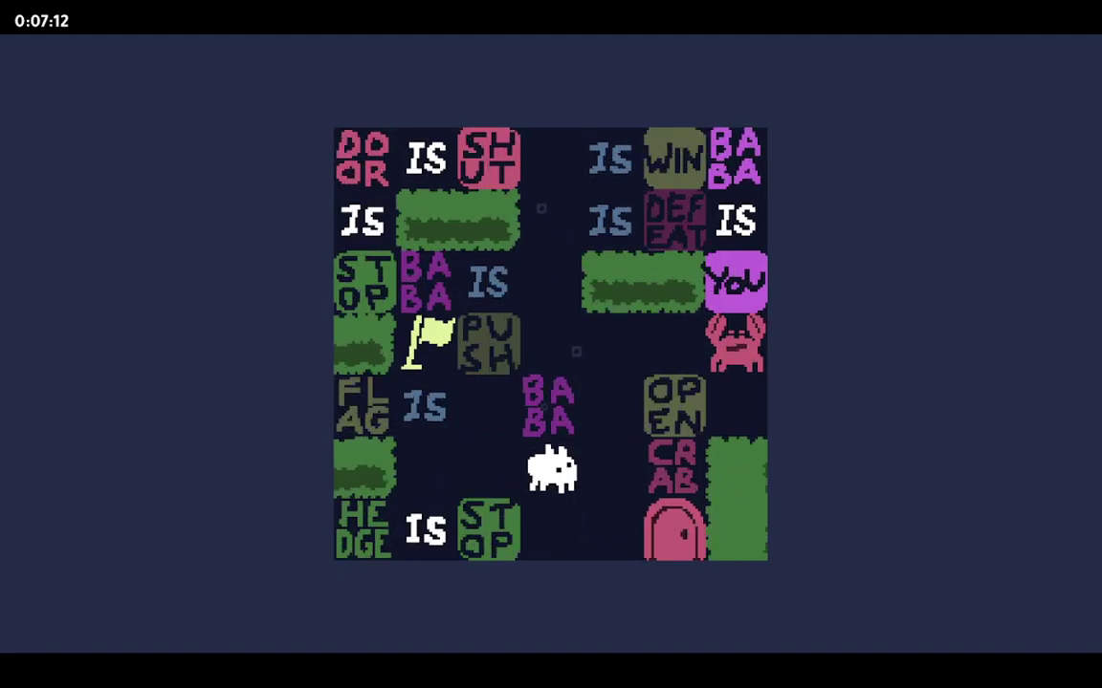
key("Left")
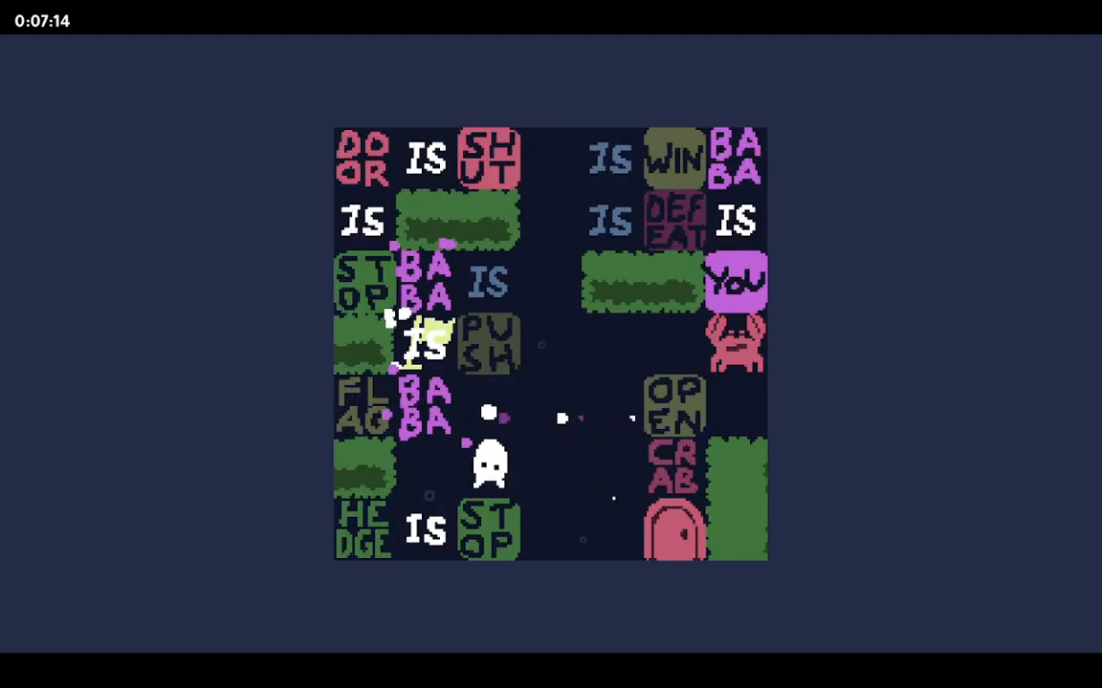
key("Right")
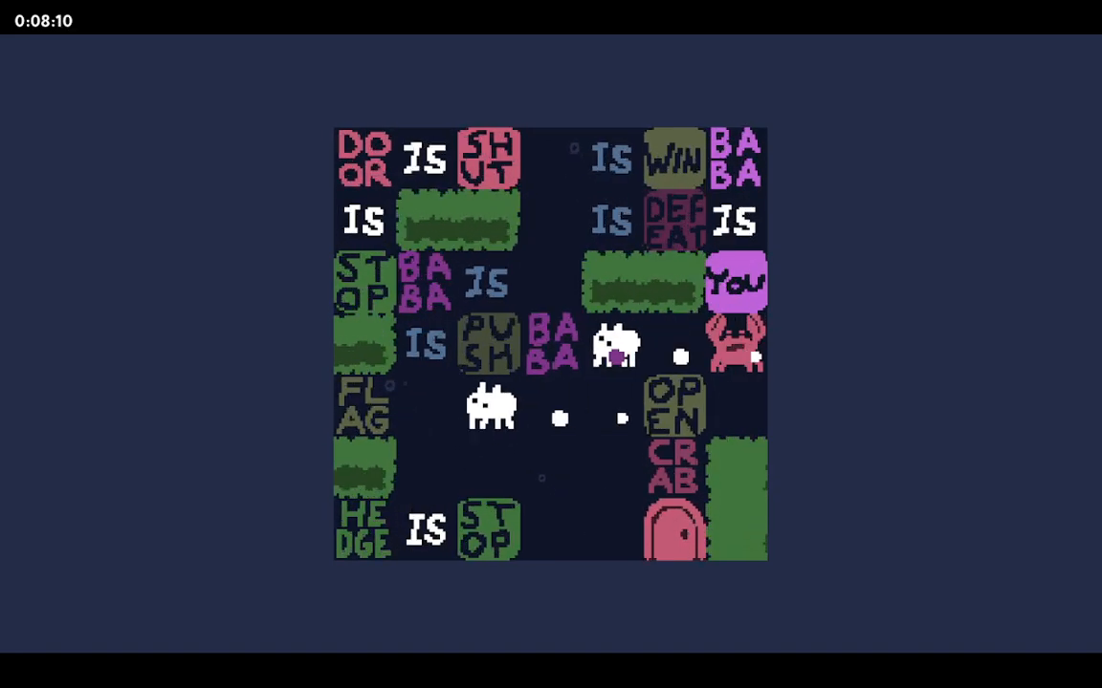
- Push OPEN left away from CRAB so it sits directly above PUSH in the middle
key("Left")
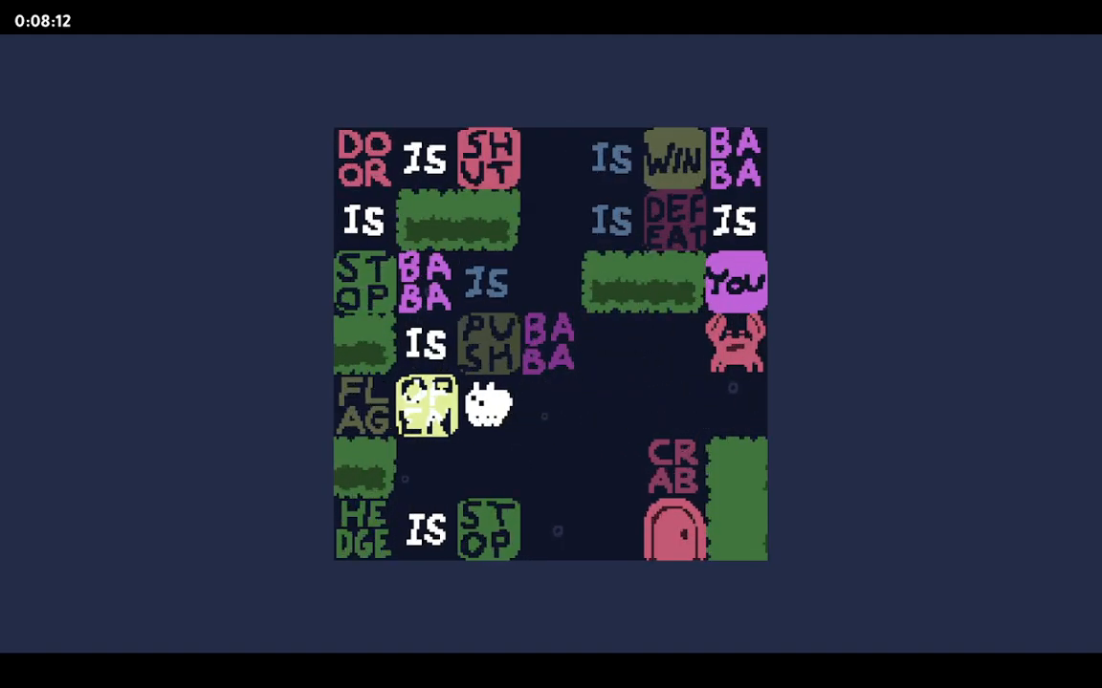
key("right")
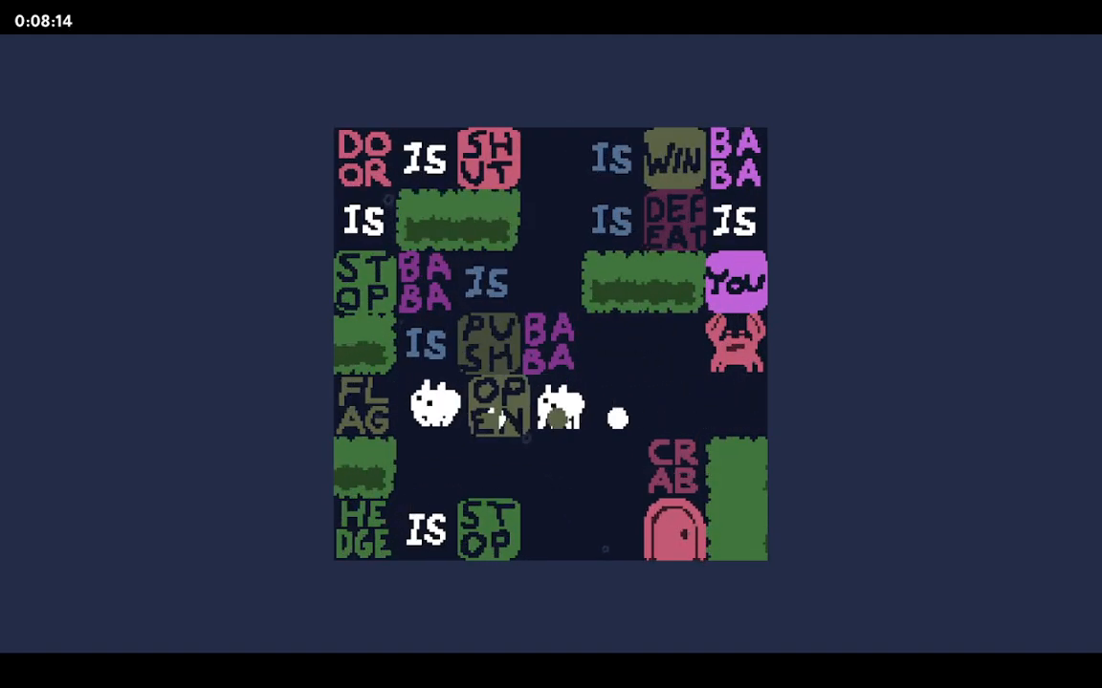
key("Left")
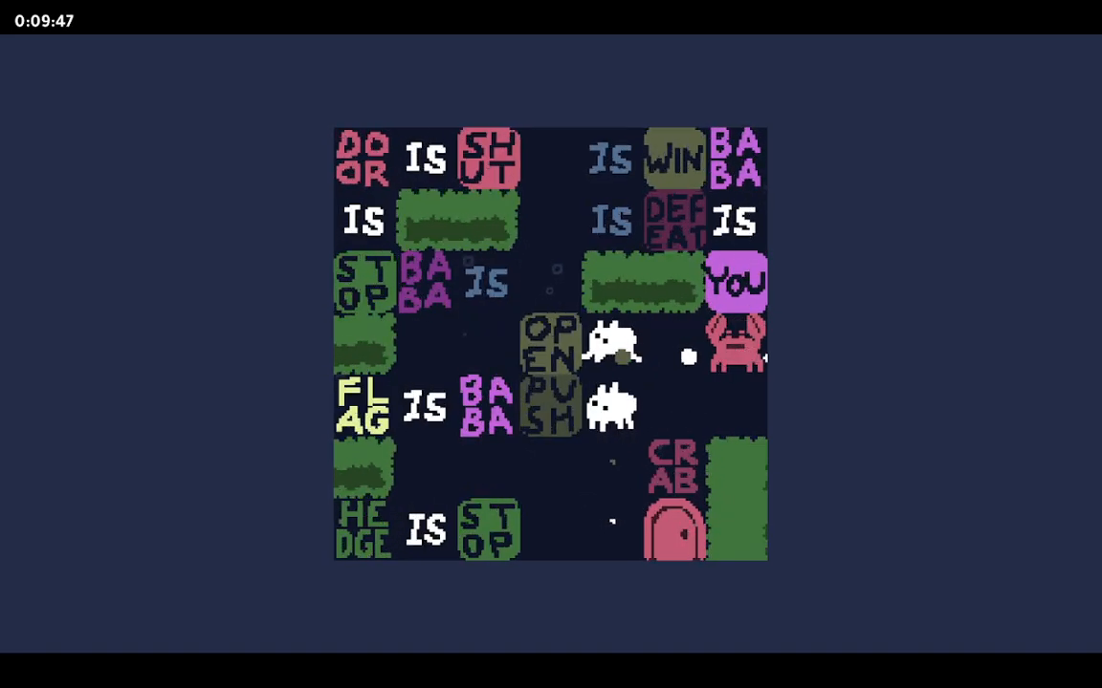
- Shift the OPEN and PUSH stack to form BABA IS OPEN, then push BABA into the middle column between them
key("Down")
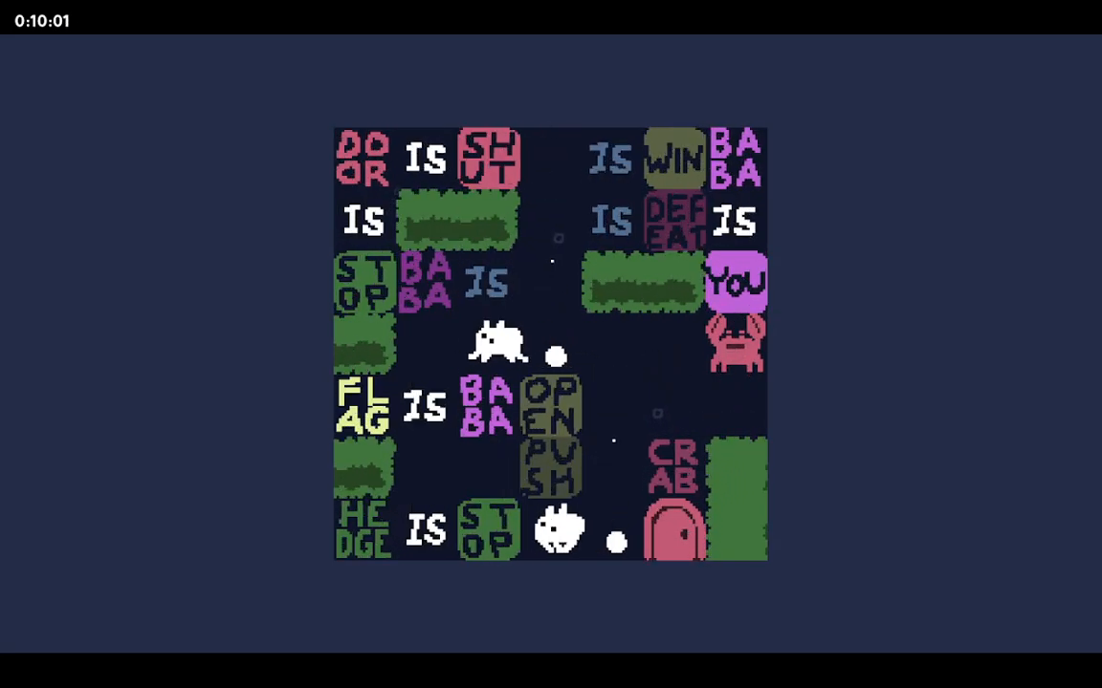
key("Up")
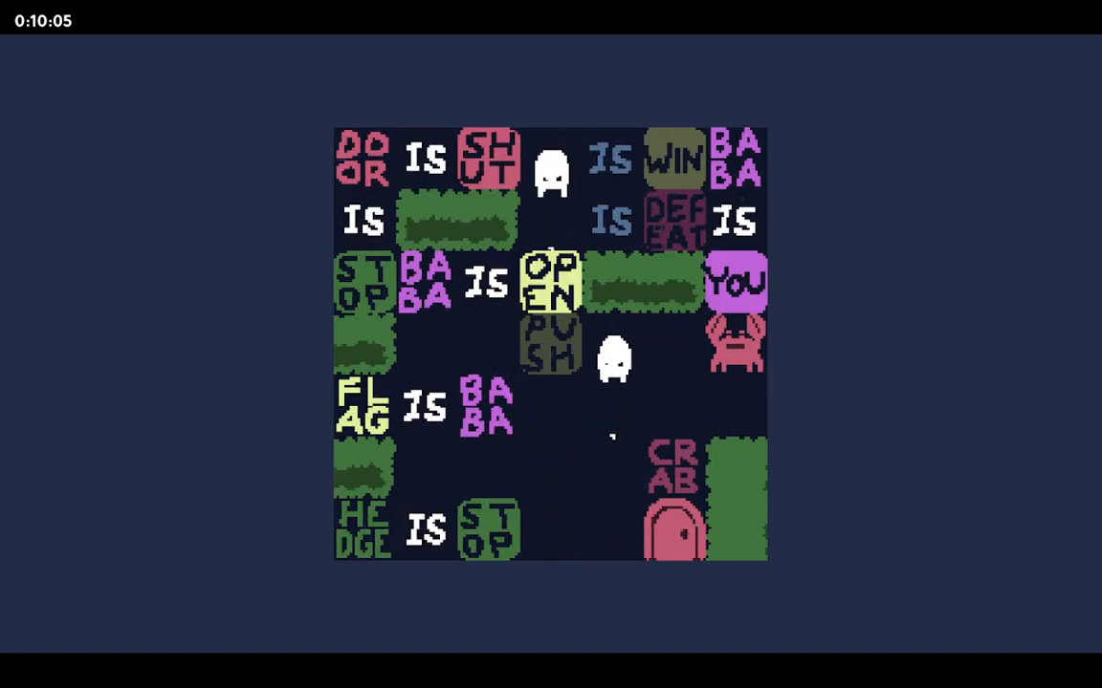
key("Down")
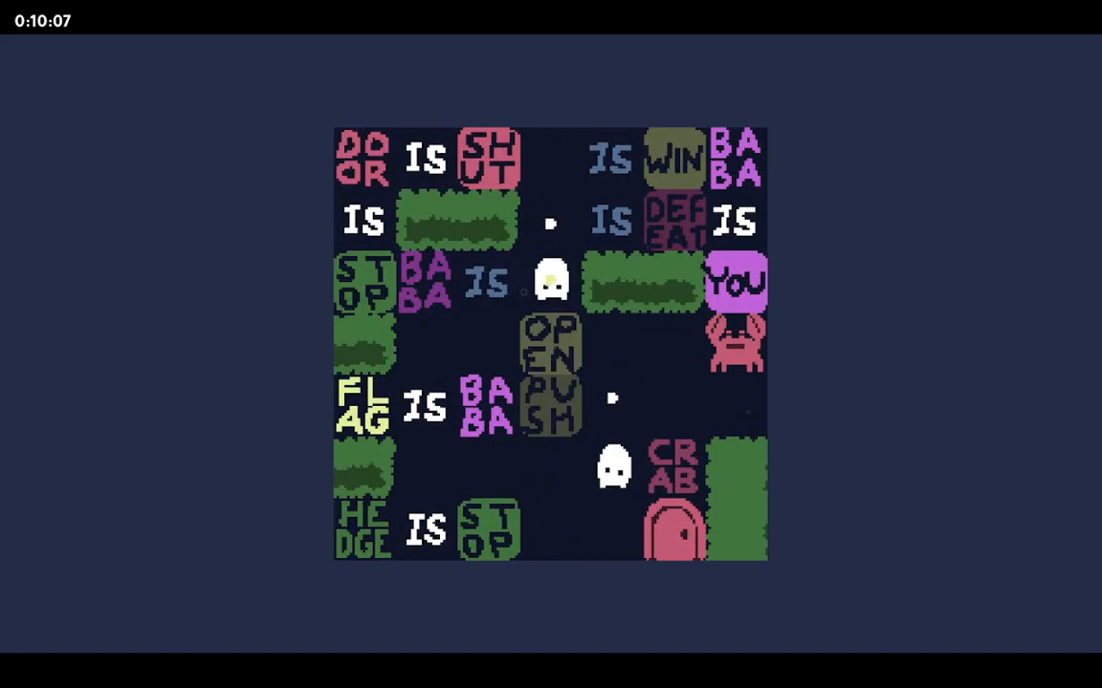
key("up")
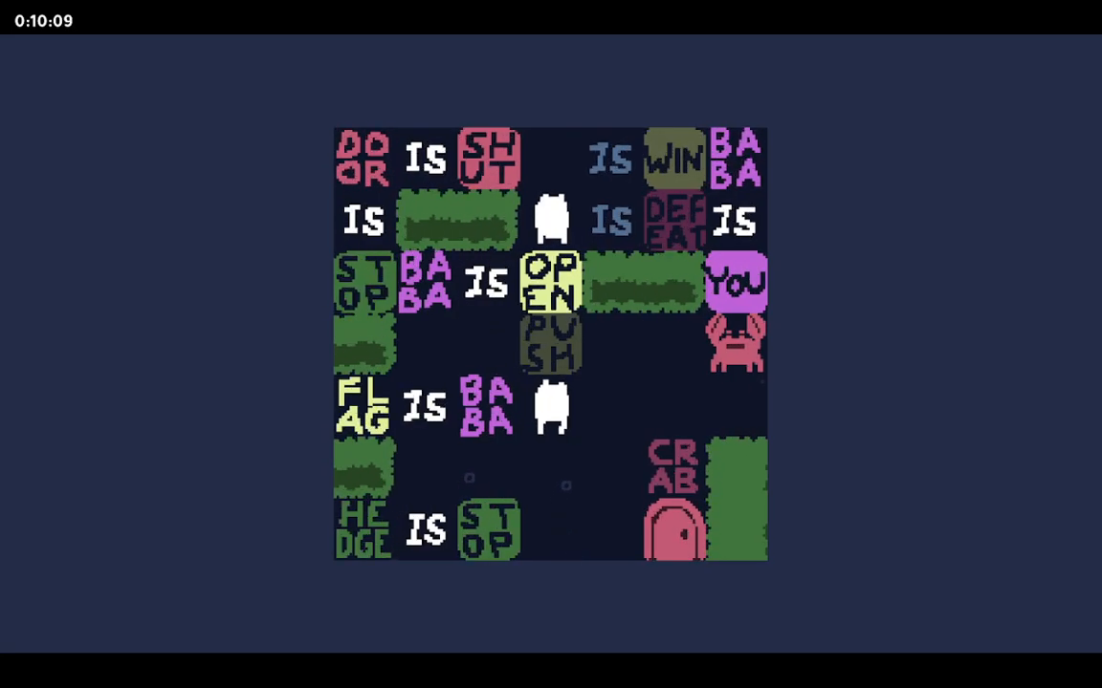
key("up")
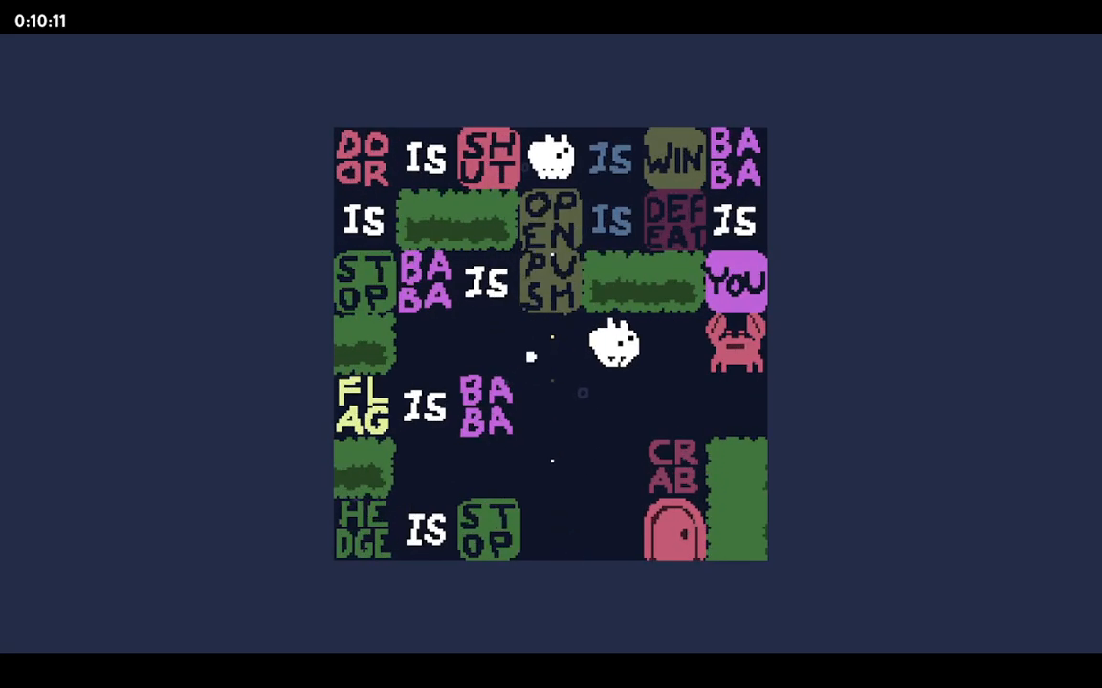
key("Down")
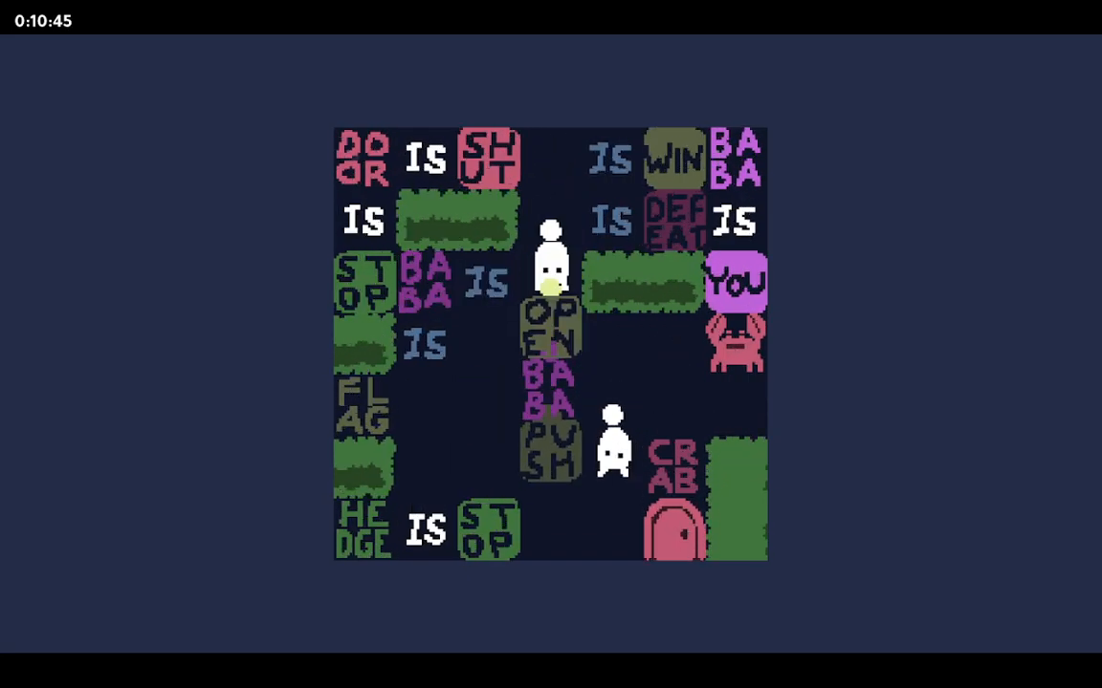
- Shift OPEN and PUSH right and push BABA underneath OPEN, rewinding stray word moves
key("Up")
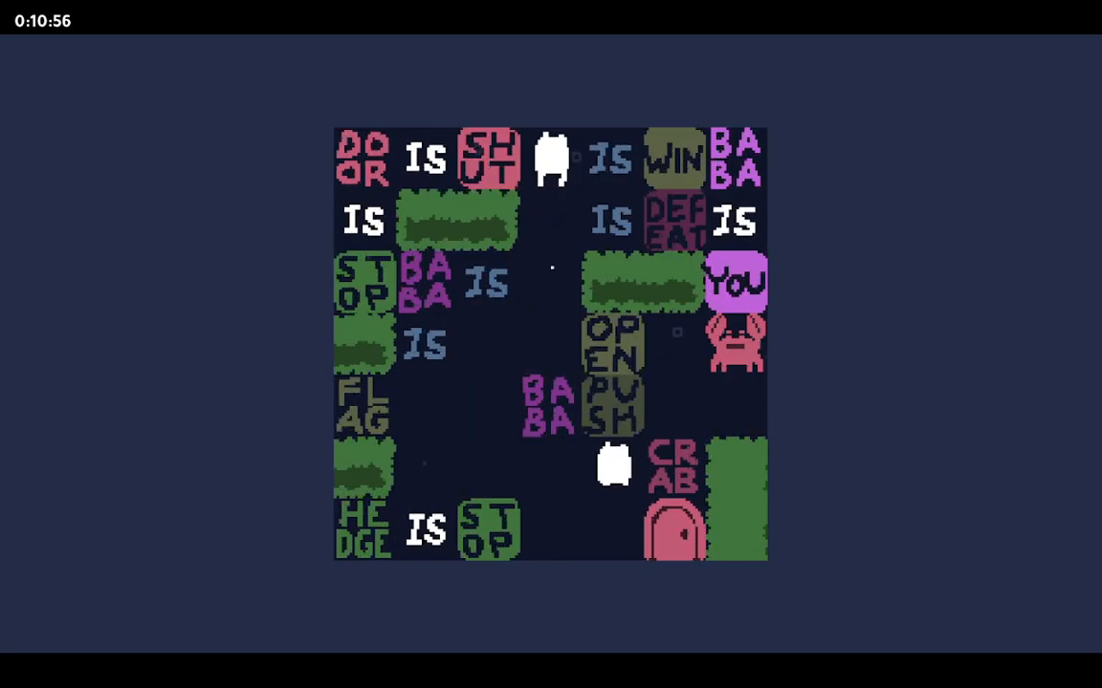
key("Up")
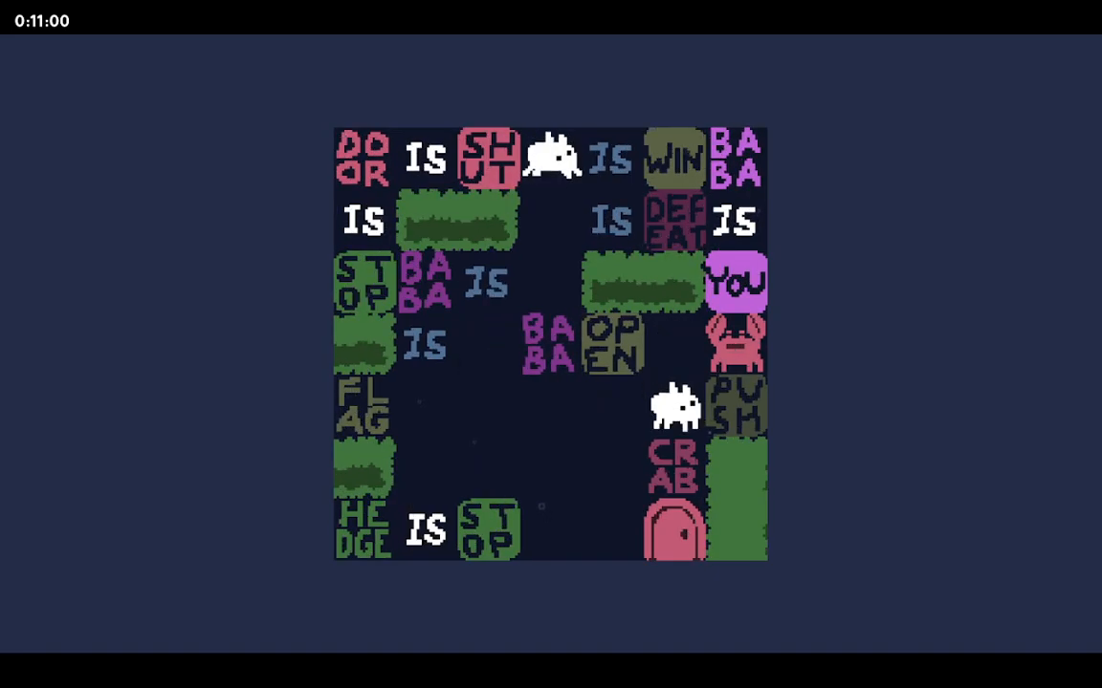
key("up")
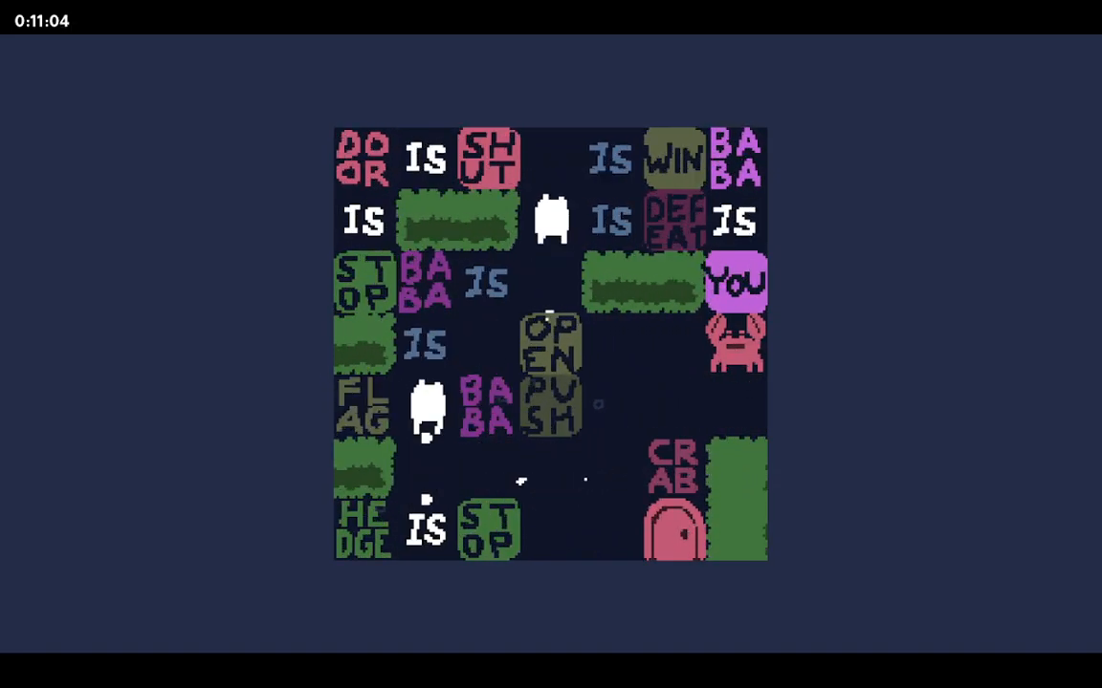
key("up")
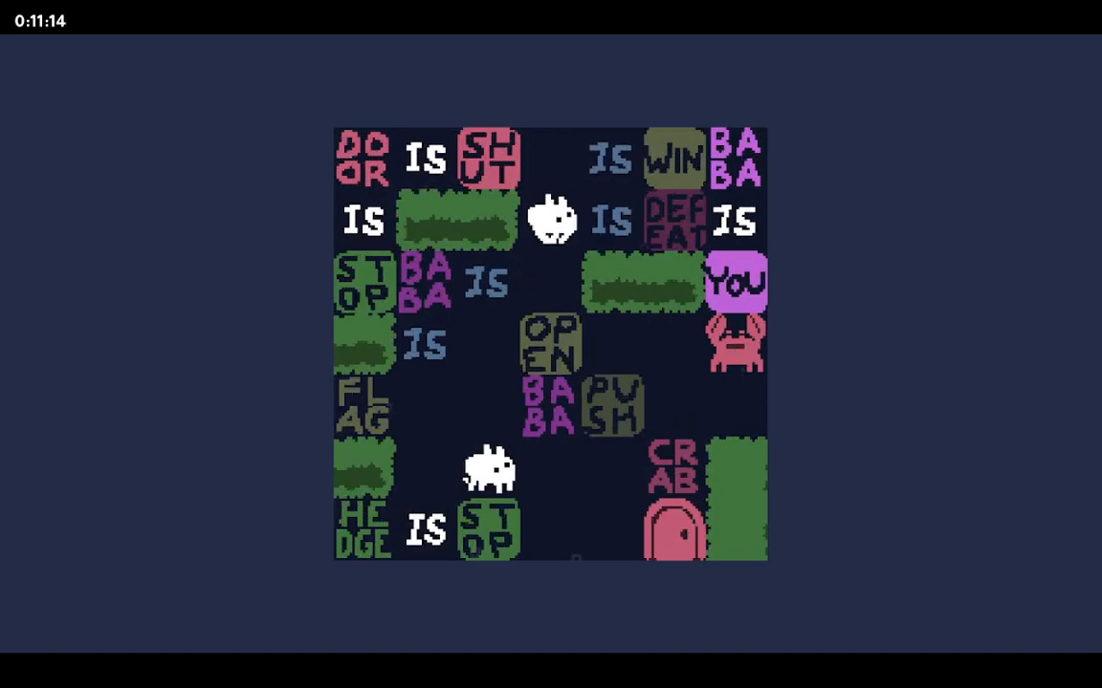
key("Up")
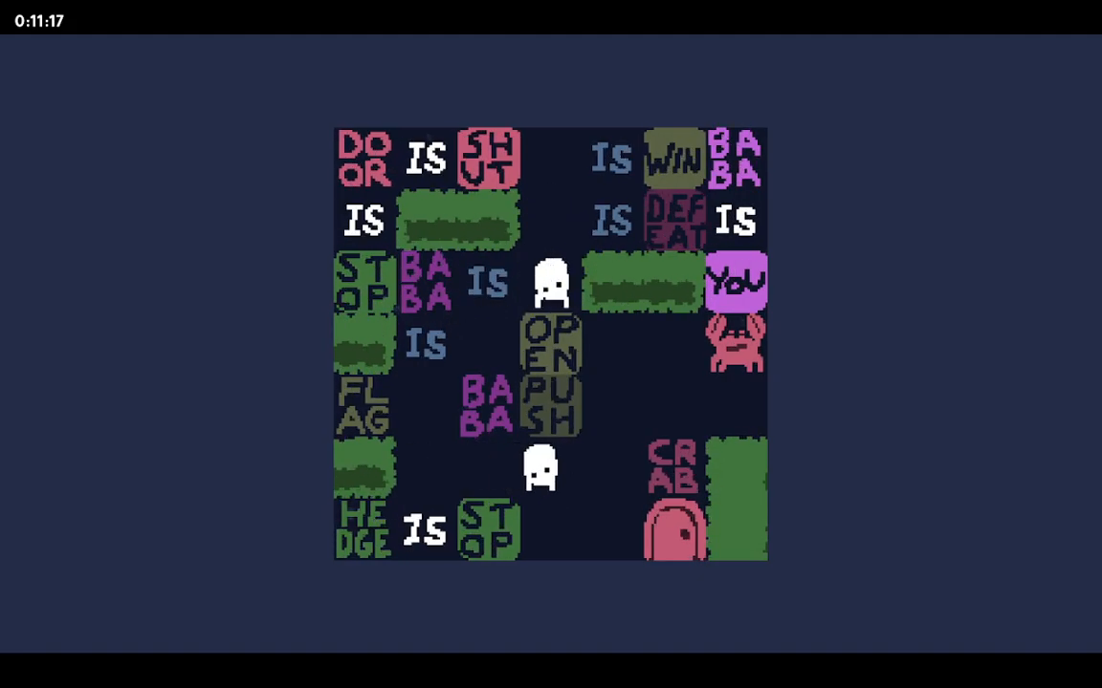
- Push OPEN into the BABA IS rule and set OPEN and PUSH side by side above BABA
key("Up")
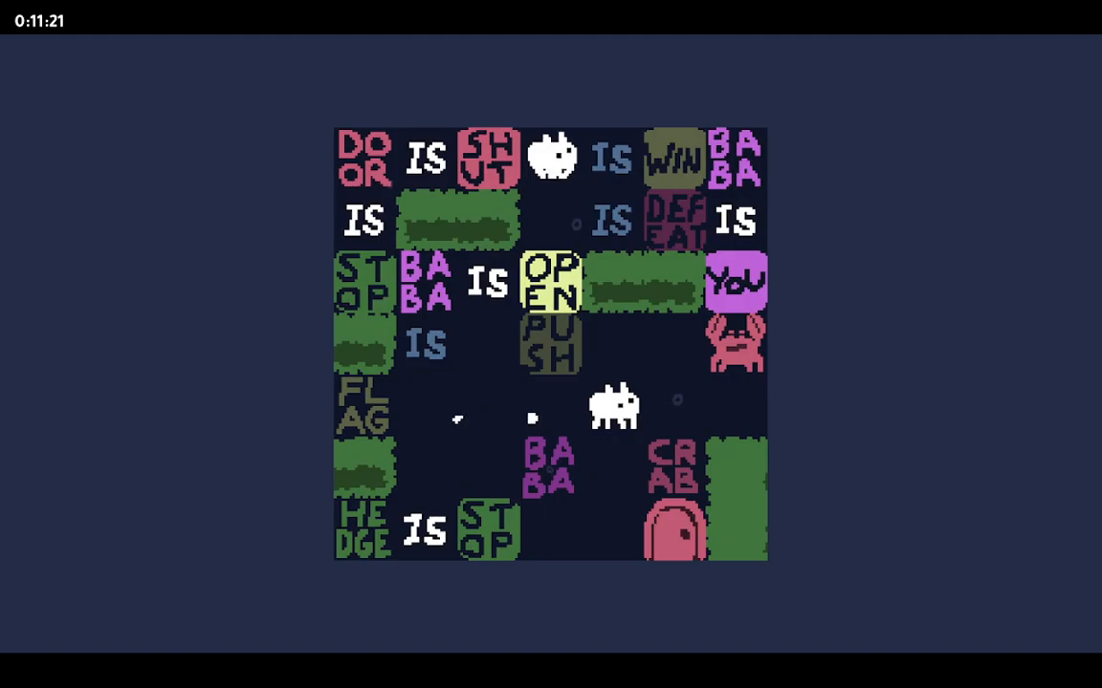
key("Down")
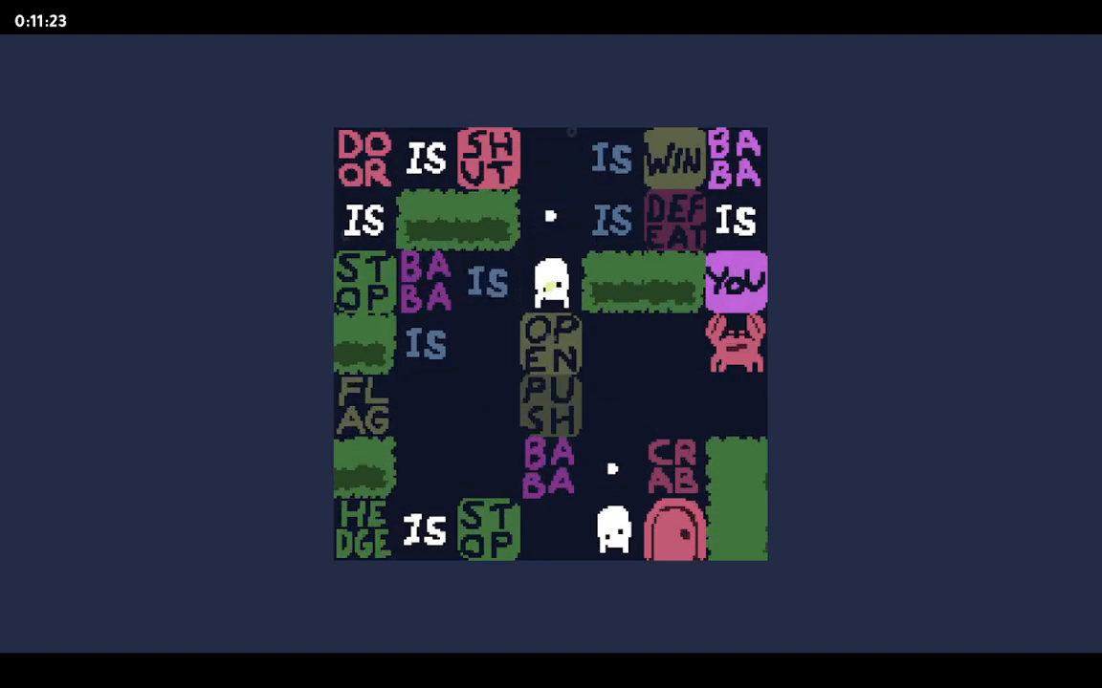
key("up")
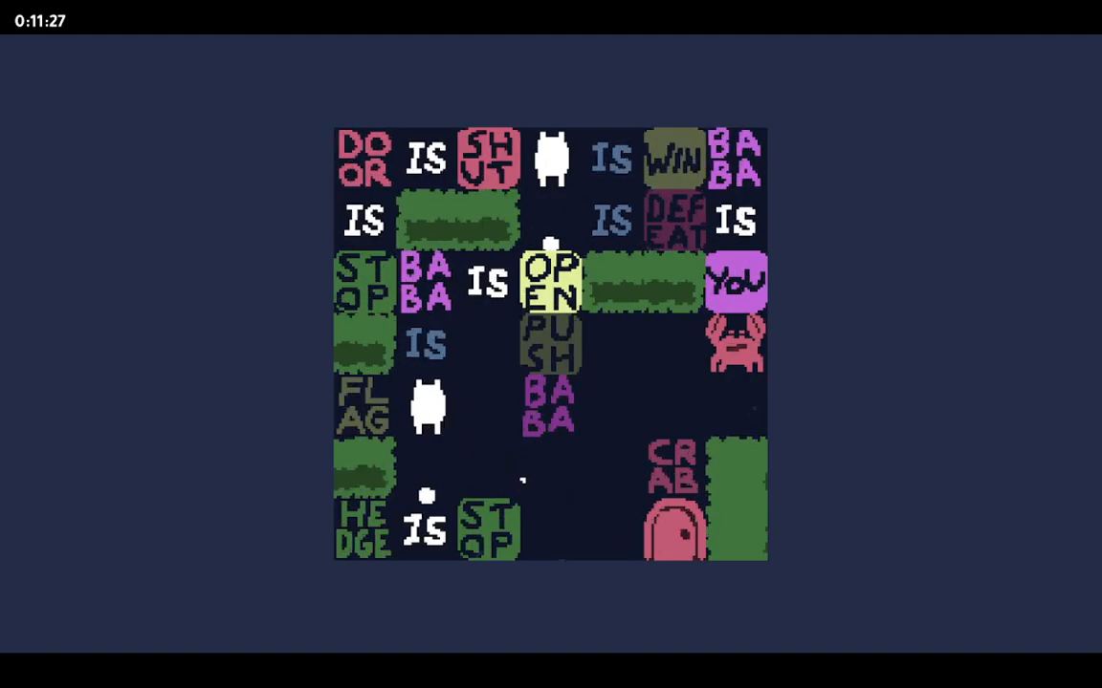
key("up")
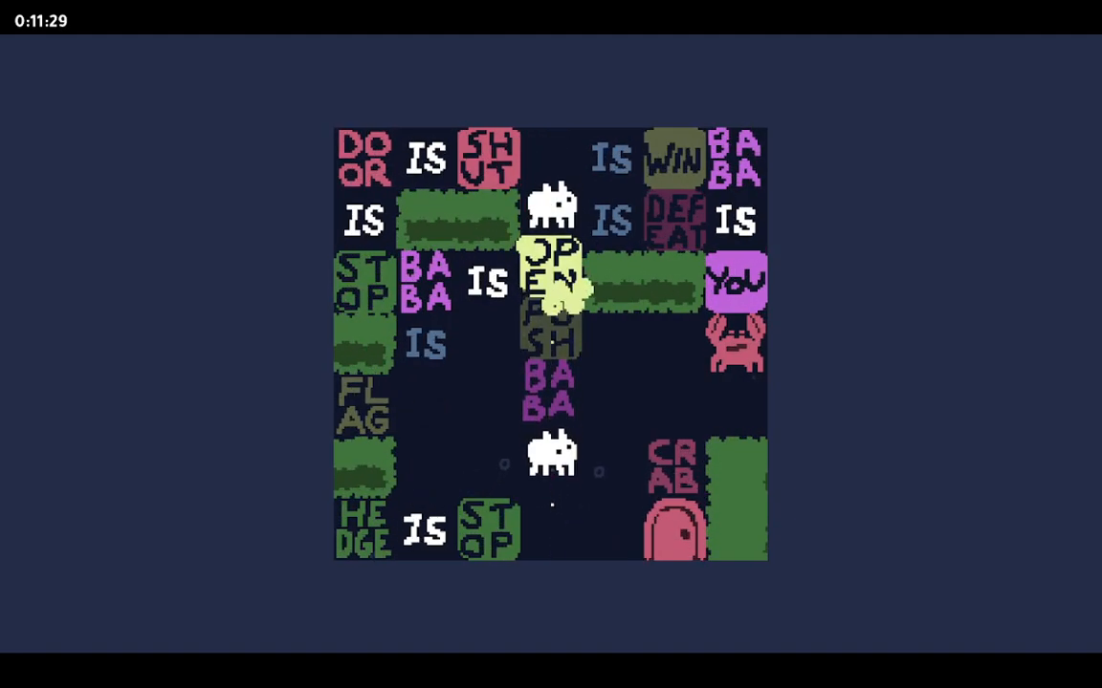
key("up")
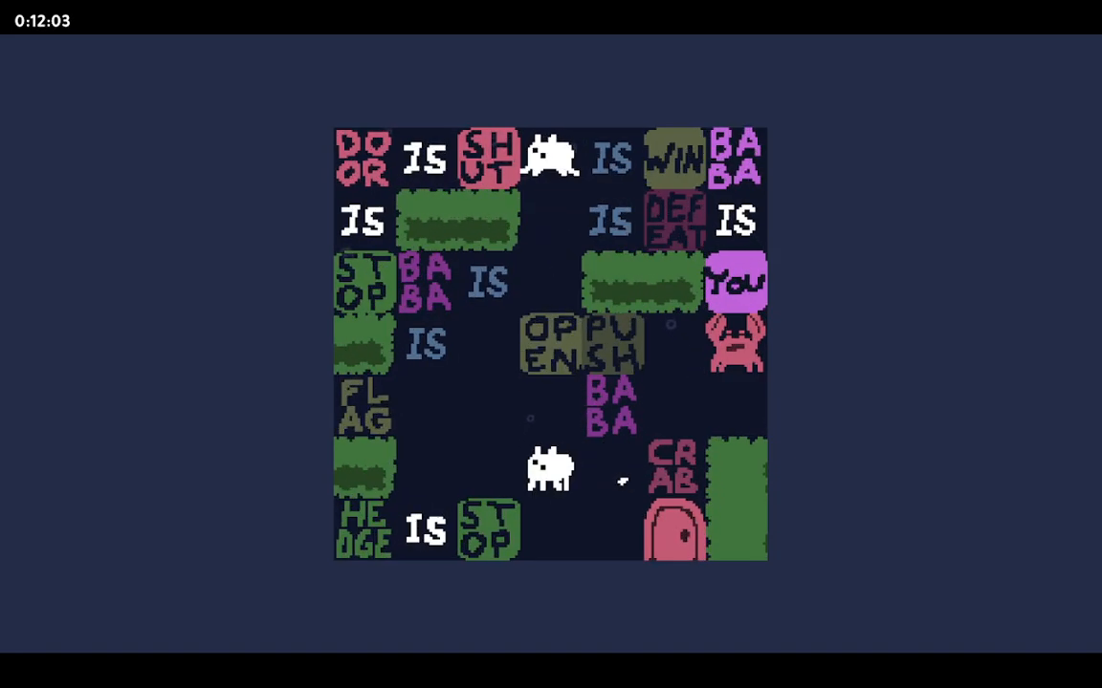
- Form BABA IS OPEN with PUSH beneath and head Baba down toward the door
key("Up")
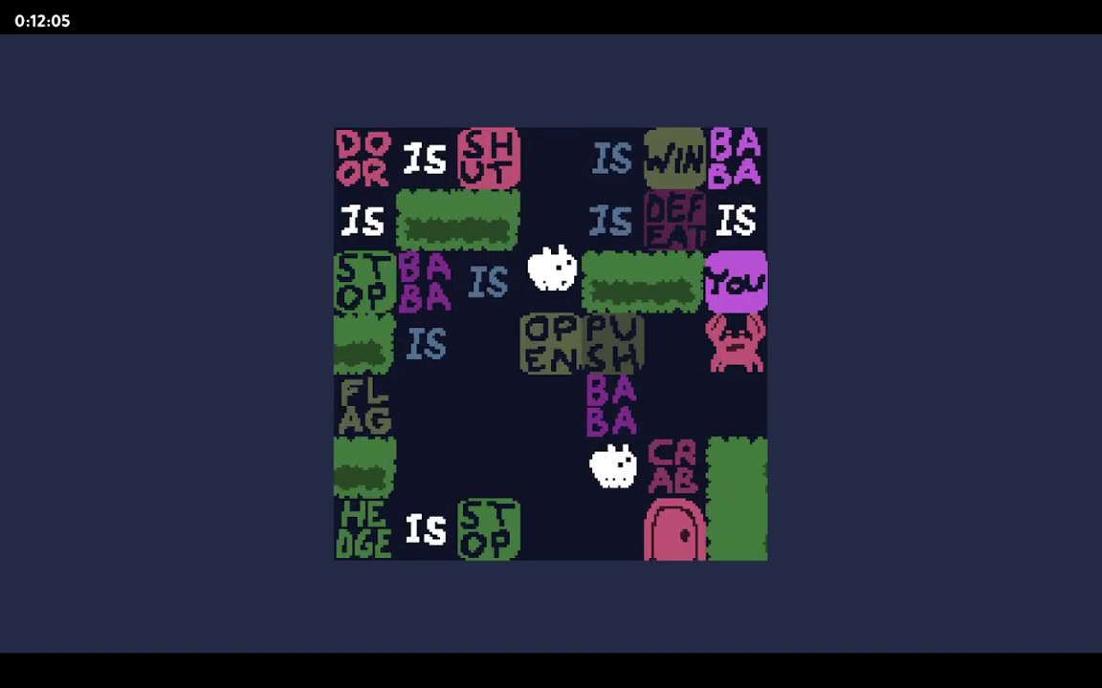
key("up")
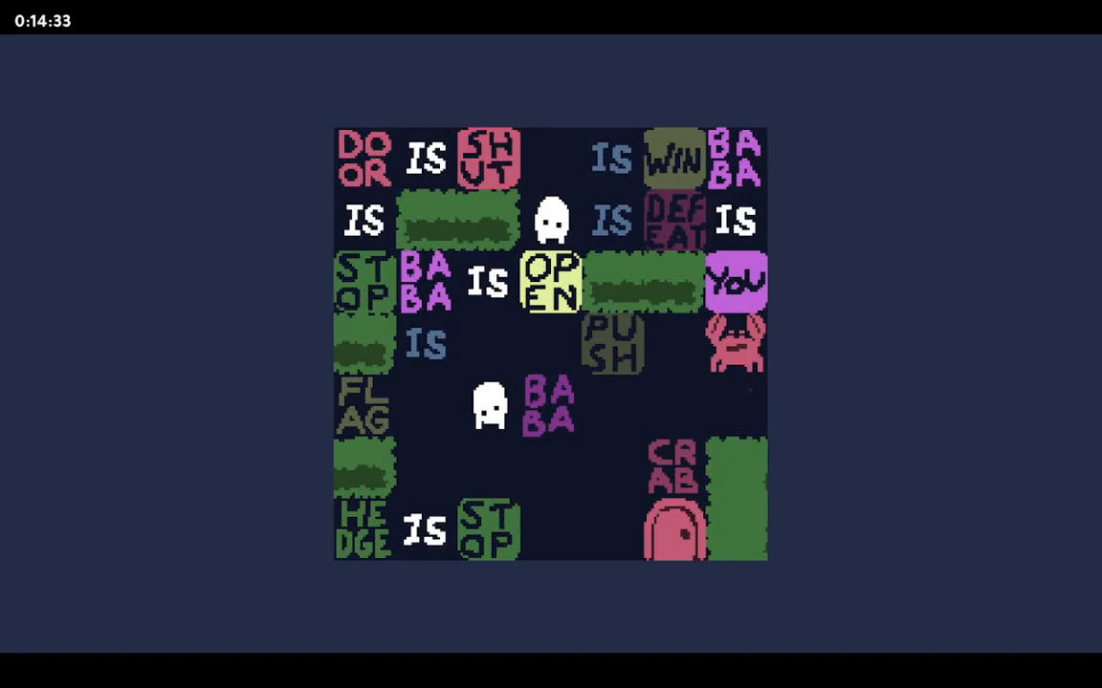
key("up")
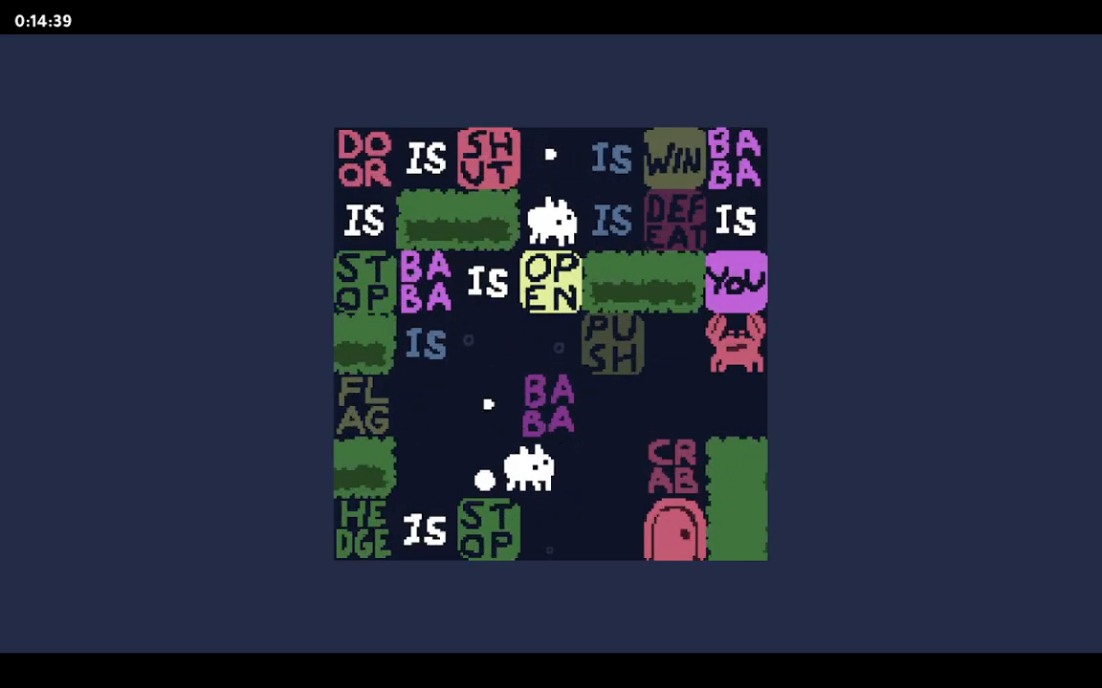
- Walk Baba into the door to remove it, then push PUSH onto the crab's column below YOU
key("Up")
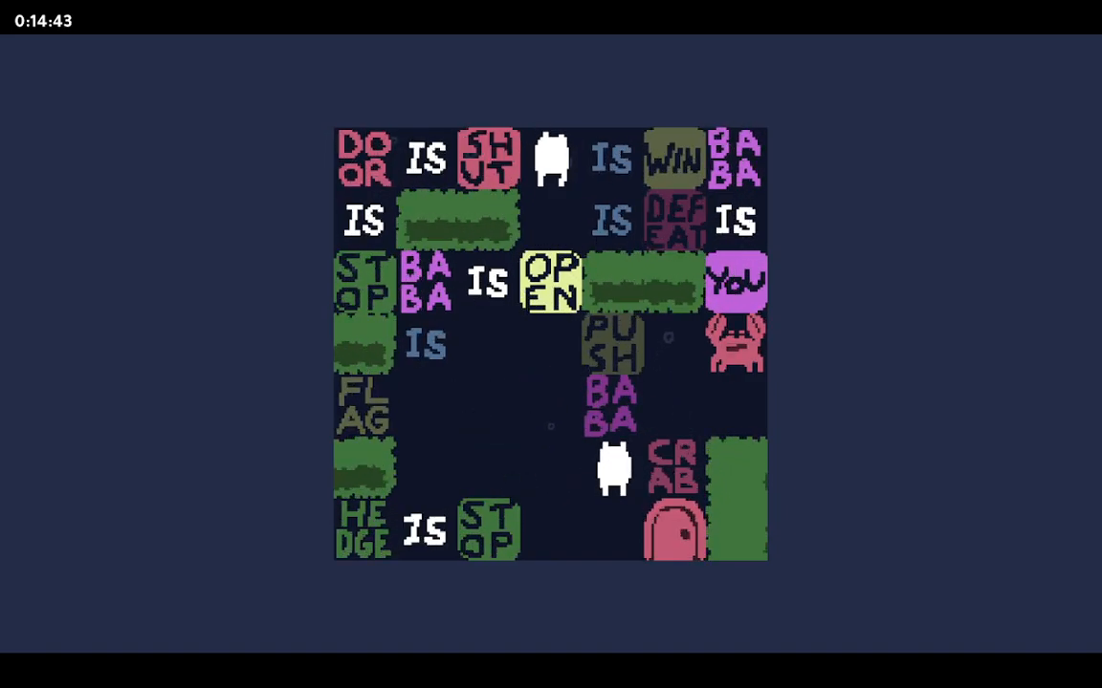
key("up")
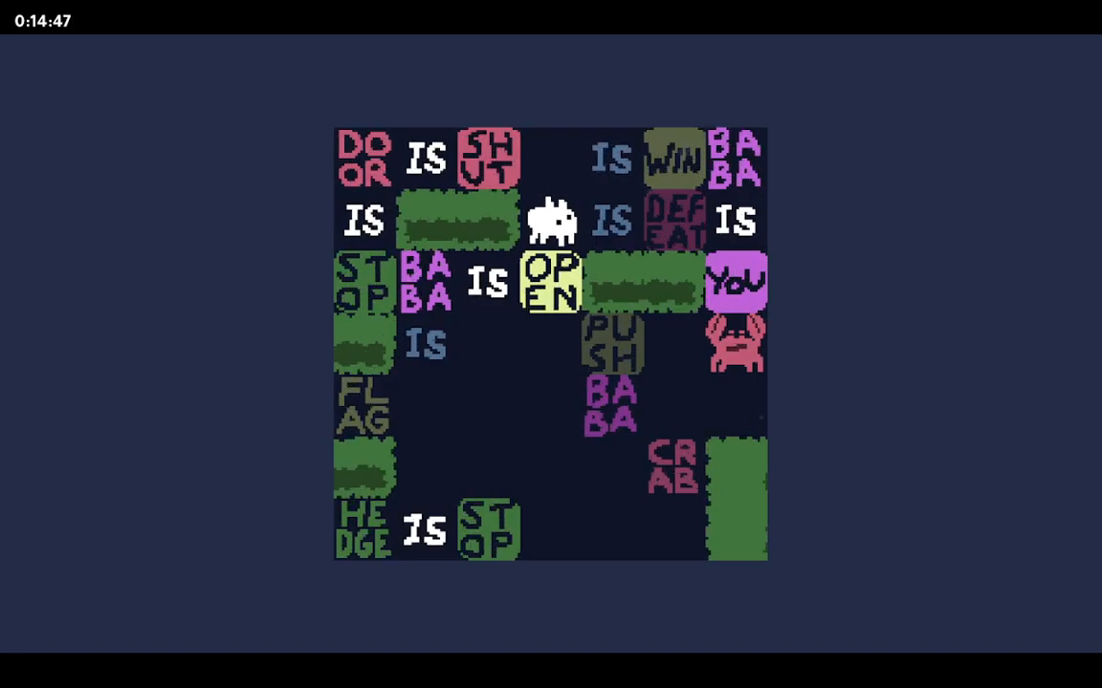
key("Down")
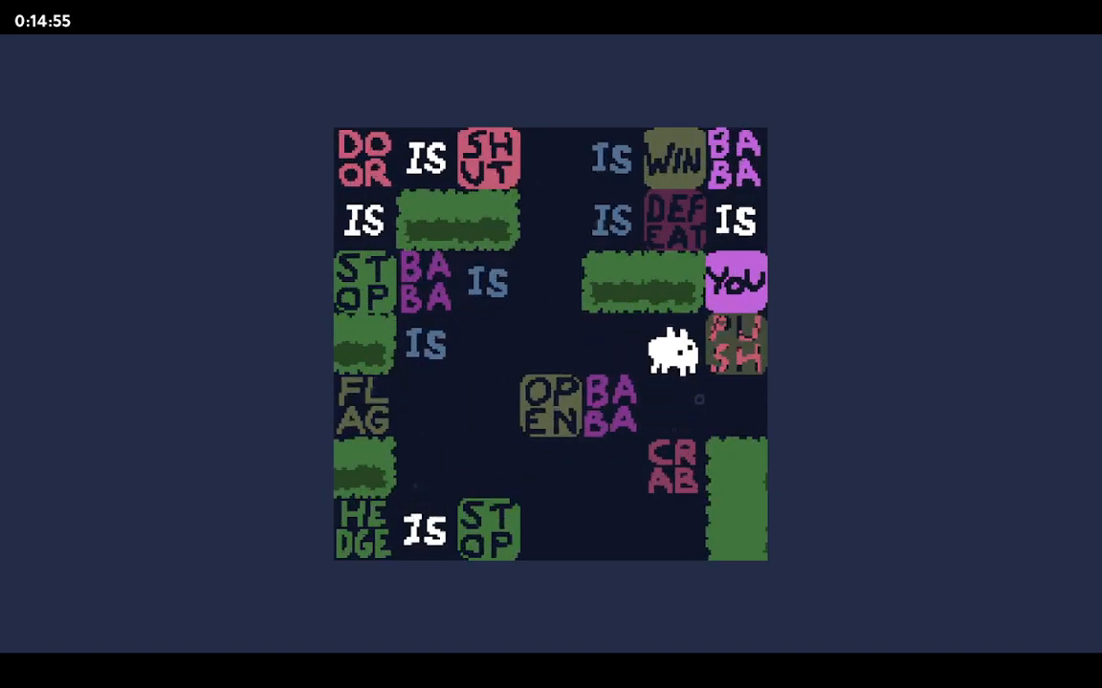
- Nudge CRAB next to BABA and push OPEN down beside it, rewinding a misplaced push
key("Left")
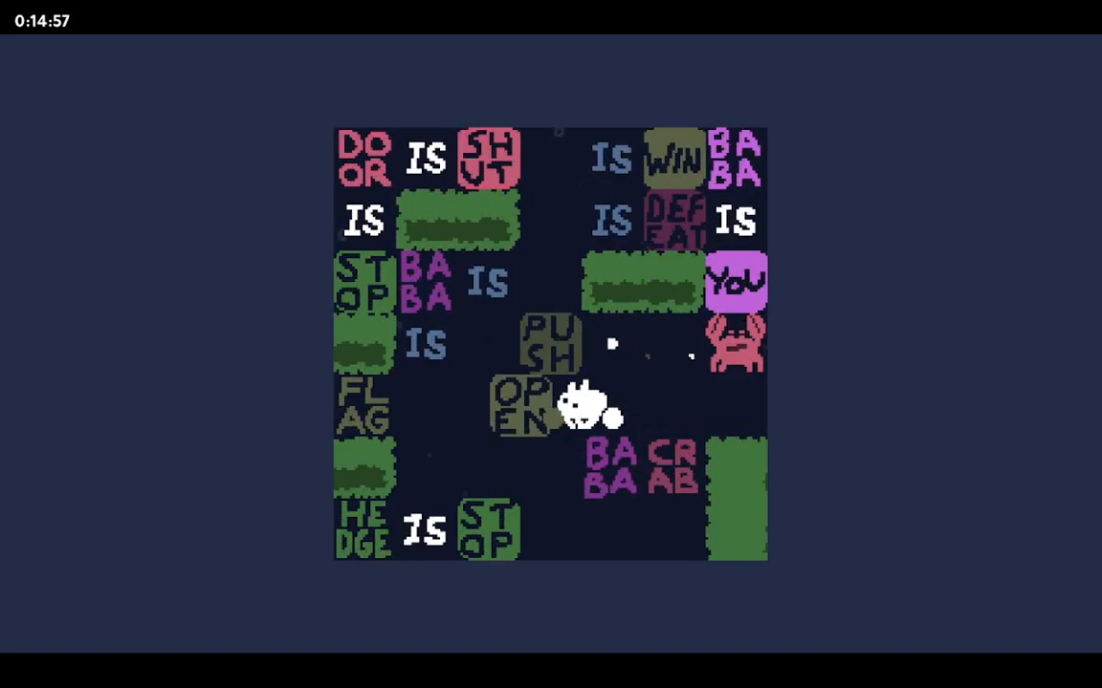
key("Down")
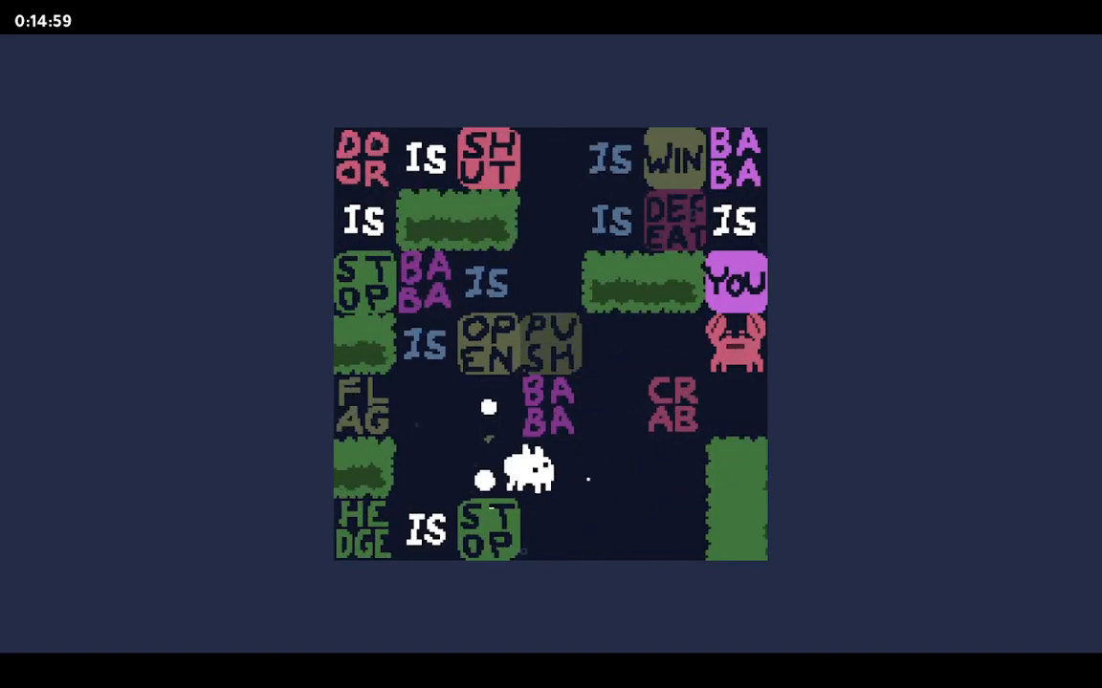
key("up")
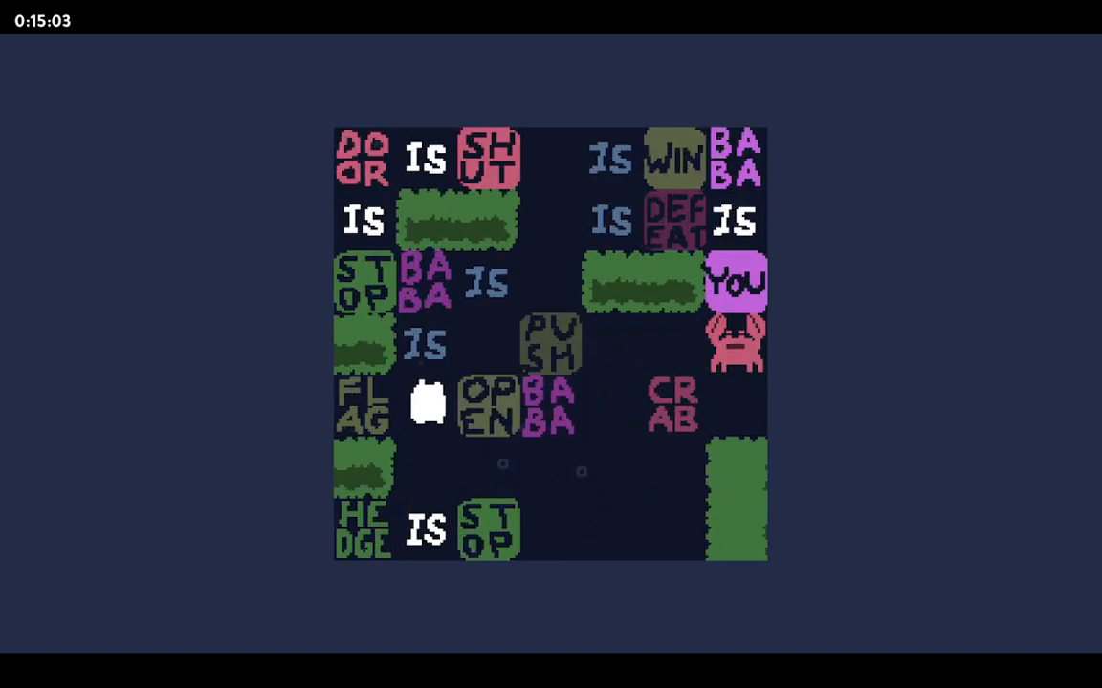
key("right")
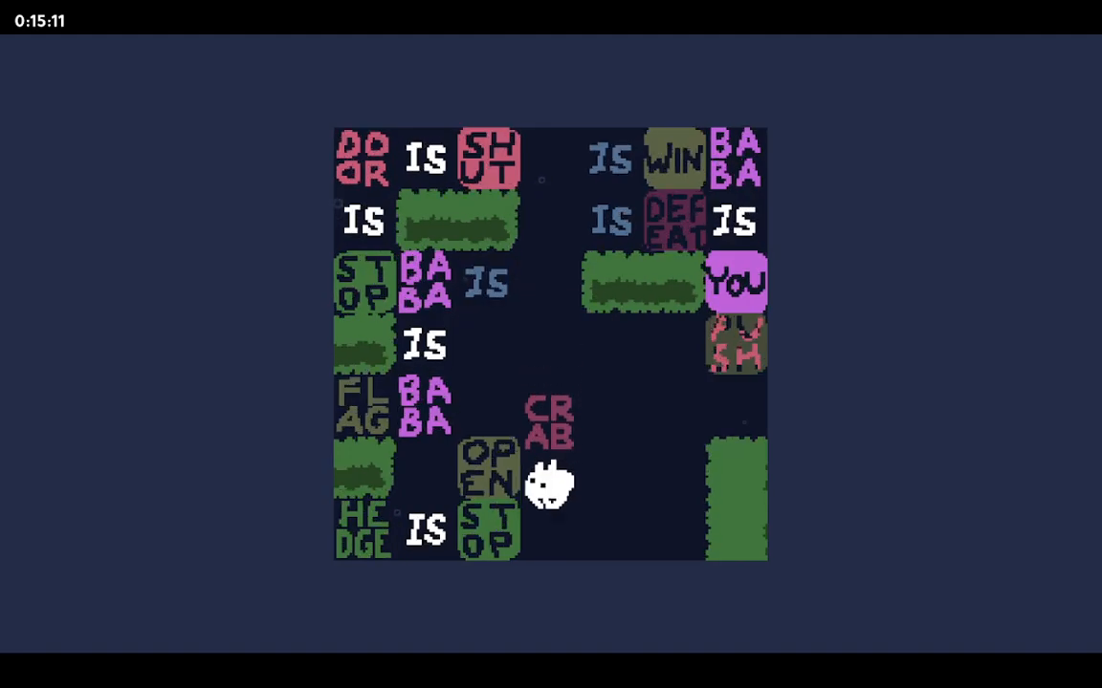
key("up")
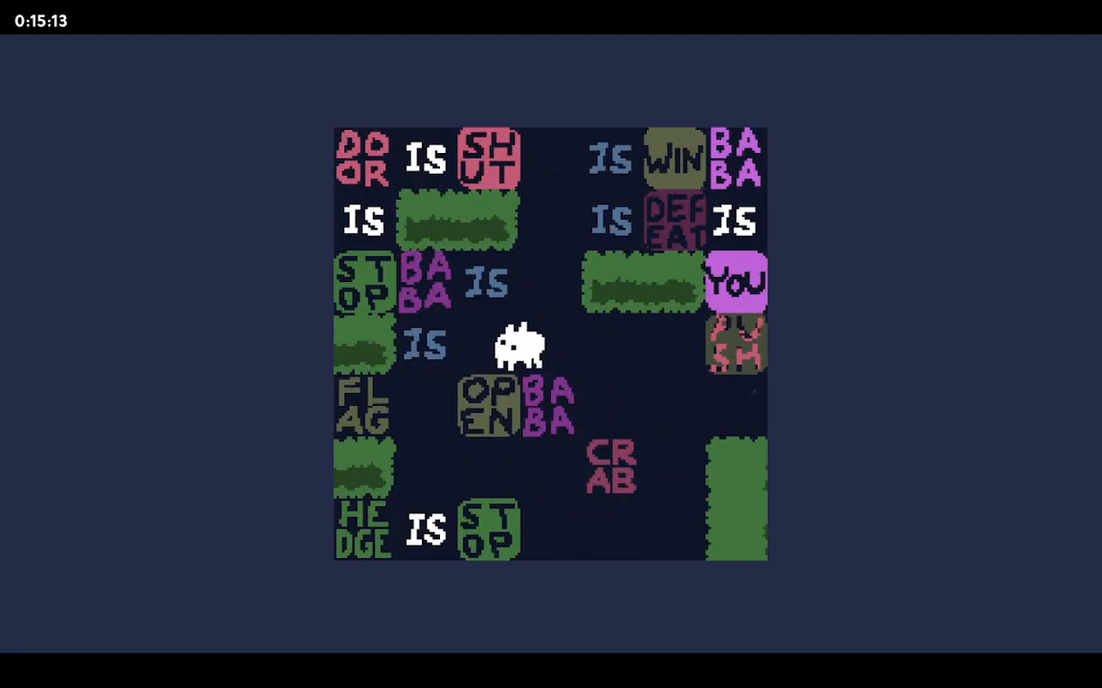
- Stack CRAB under BABA to free the crab, then push CRAB up into the BABA IS row
key("down")
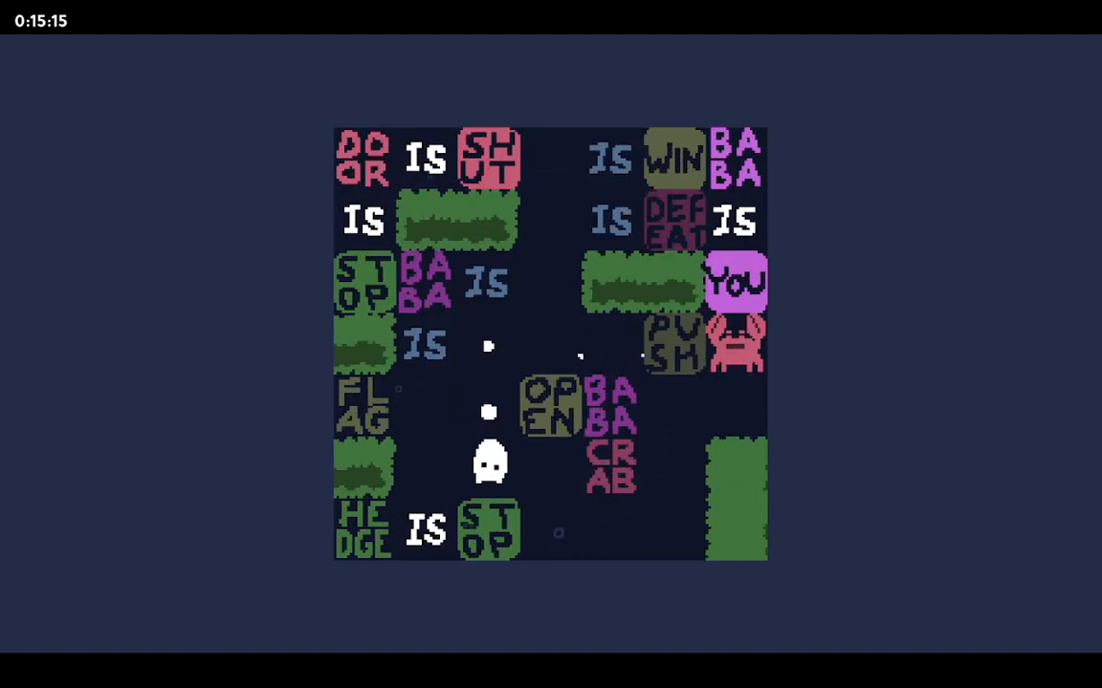
key("up")
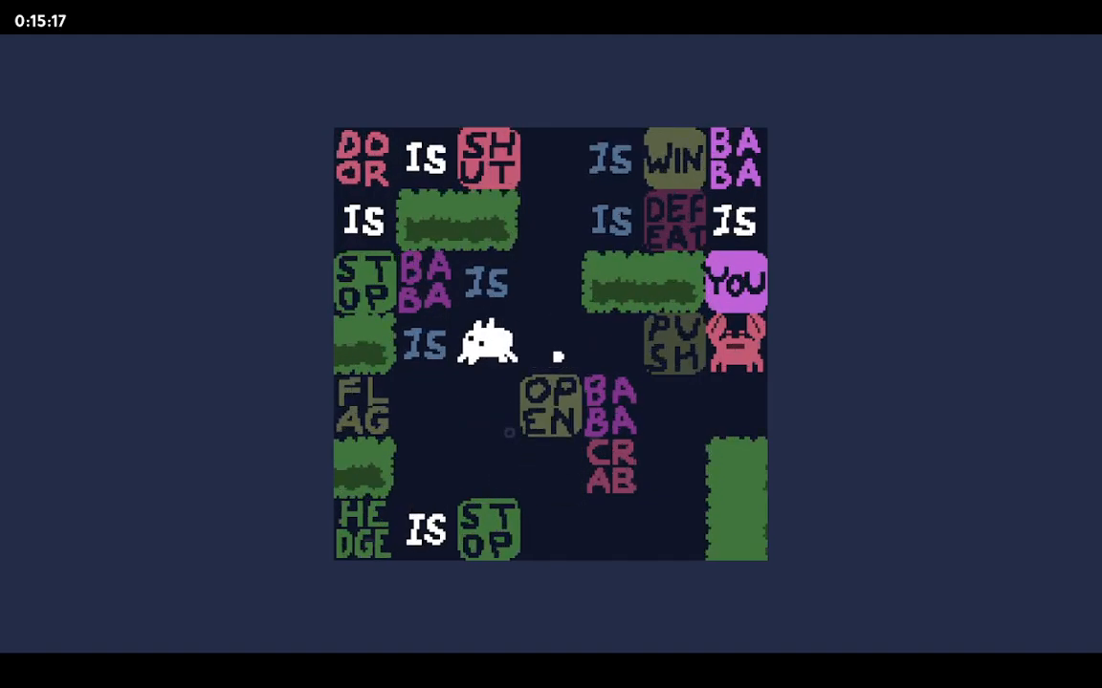
key("right")
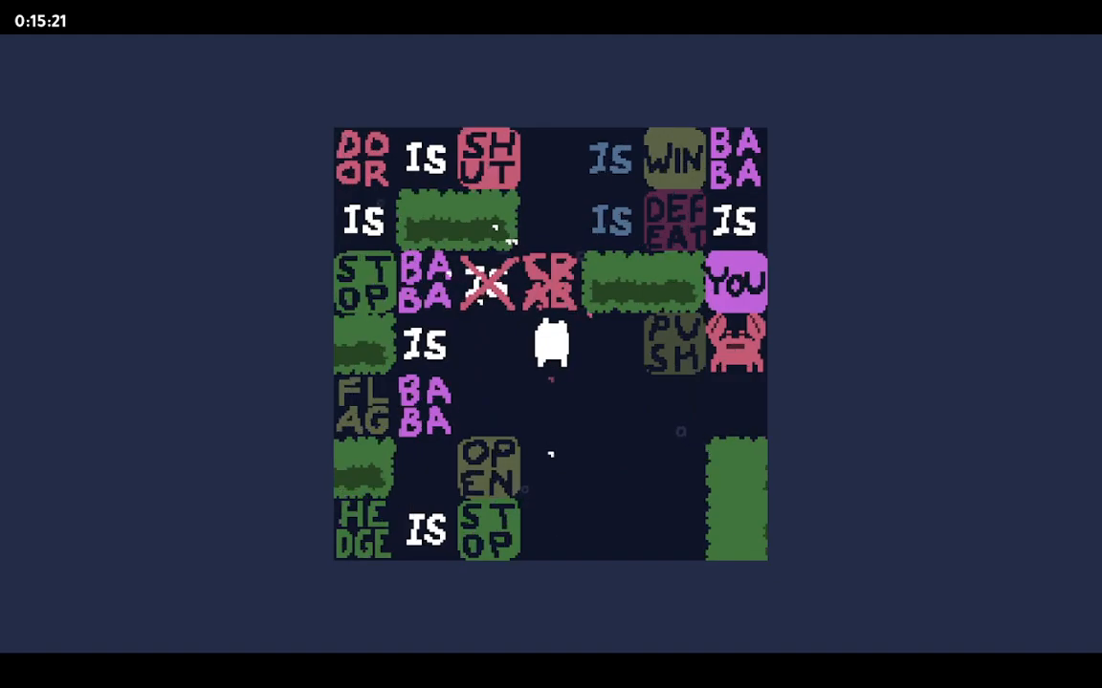
- Push CRAB up to the top row so CRAB IS WIN forms and WIN lights up
key("up")
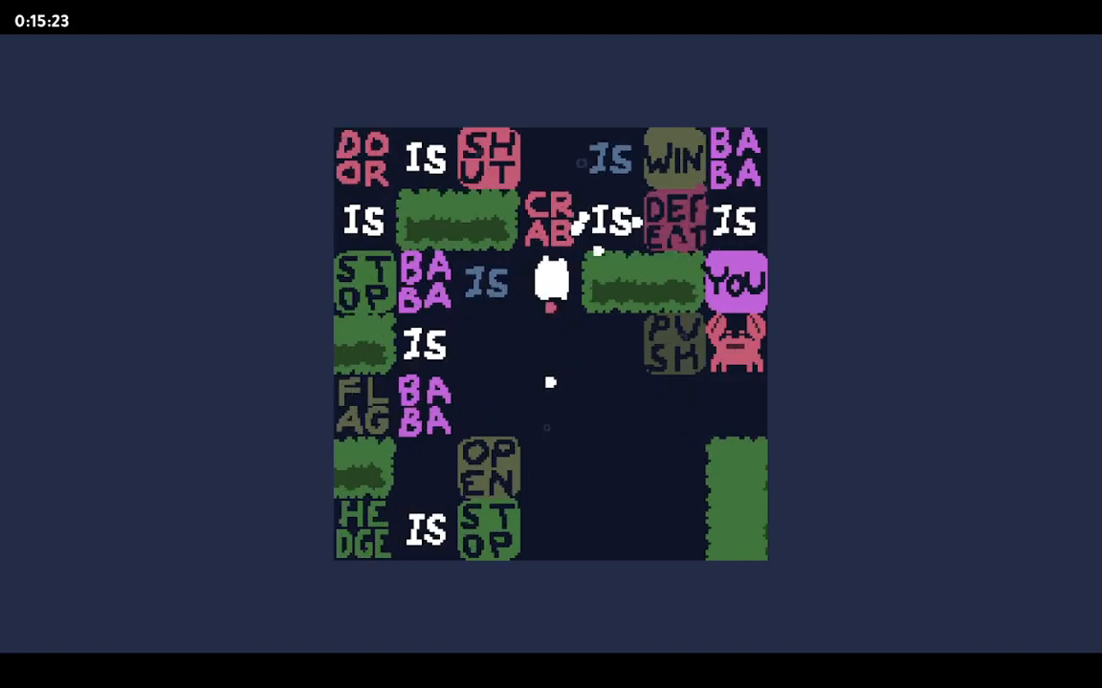
key("up")
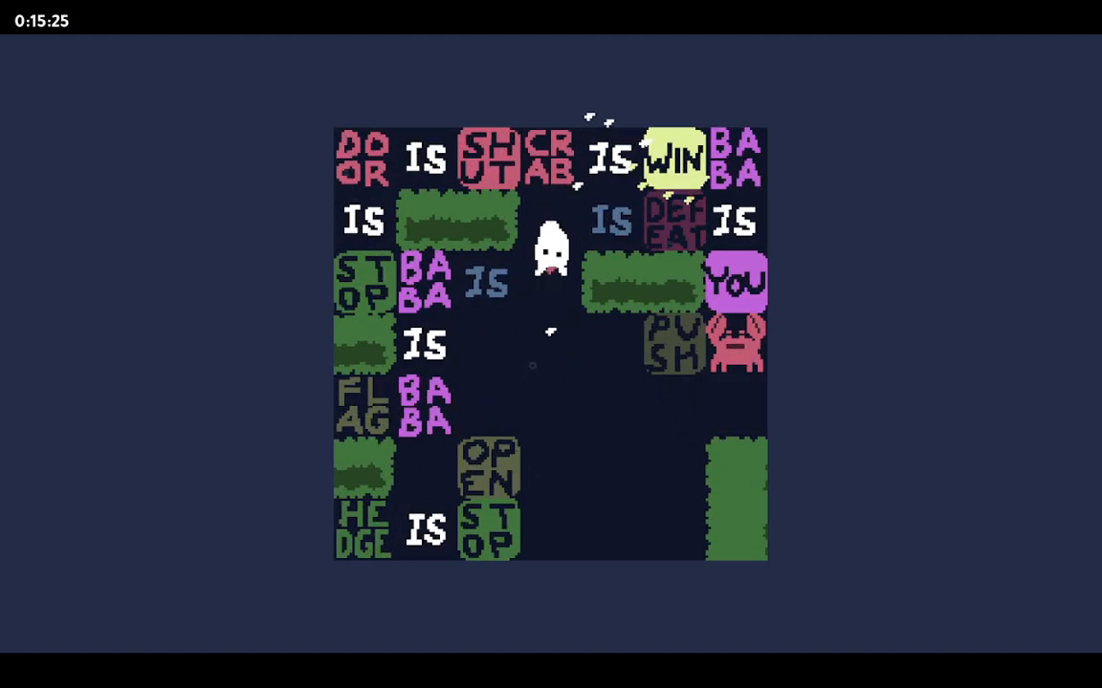